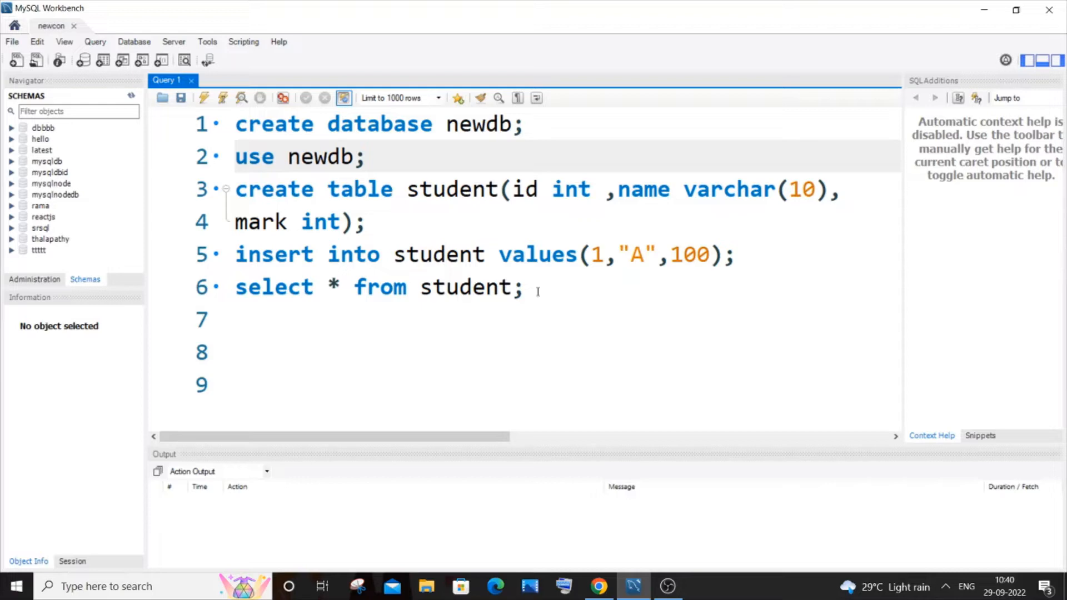
Run select * from student to list its three rows, then switch to newdb
click(343, 97)
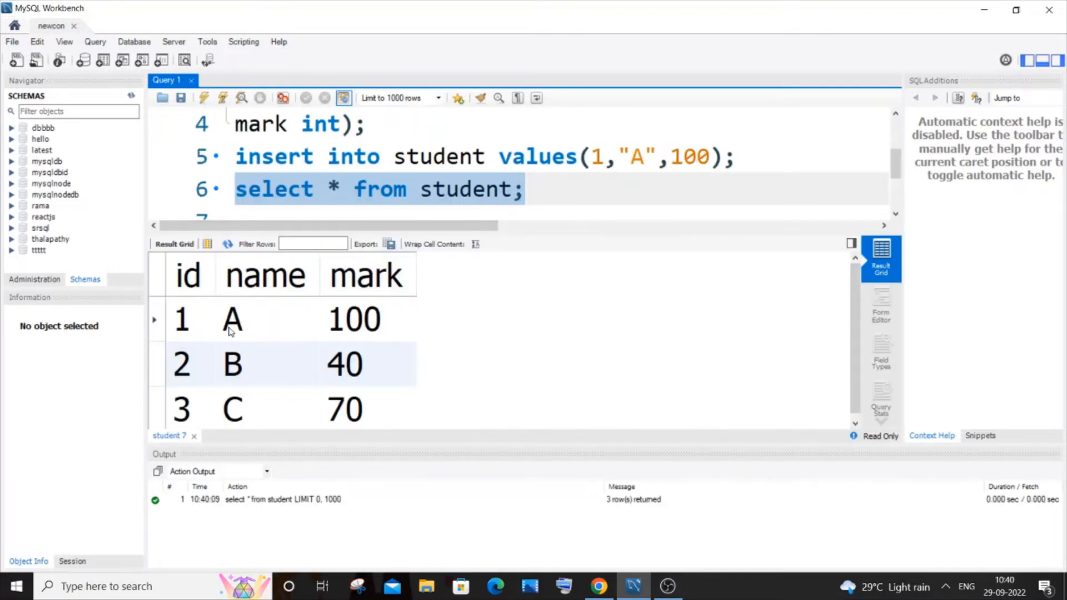
scroll(up, 3)
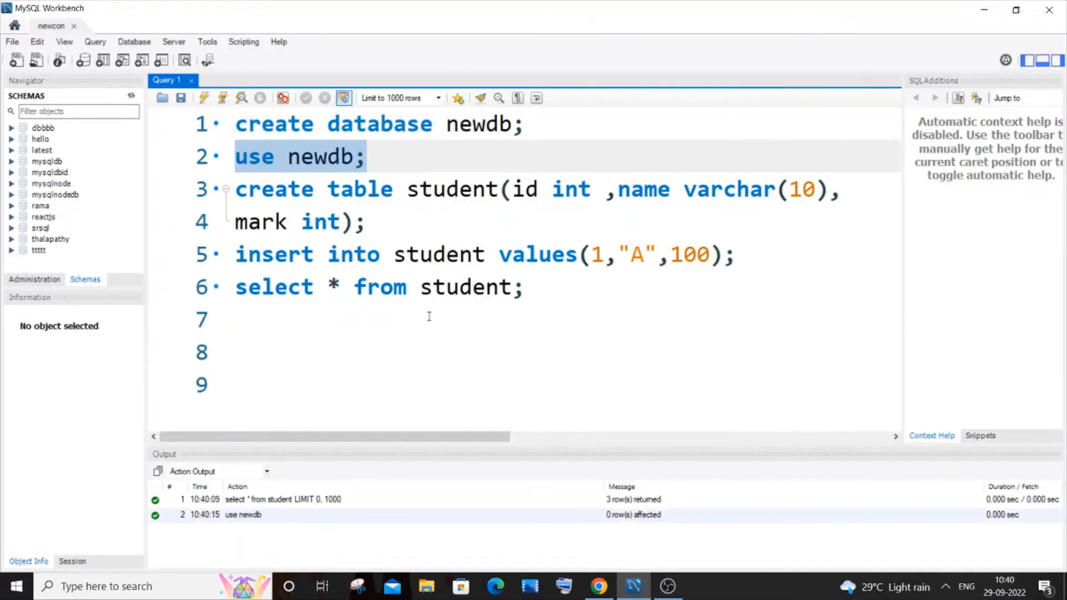
mouse_move(433, 332)
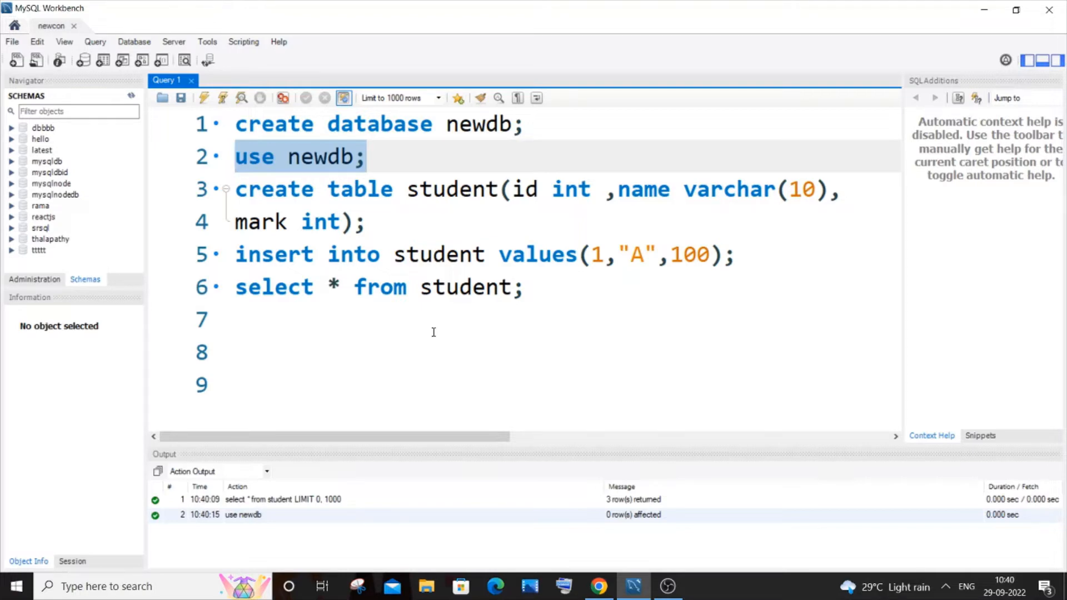
click(408, 320)
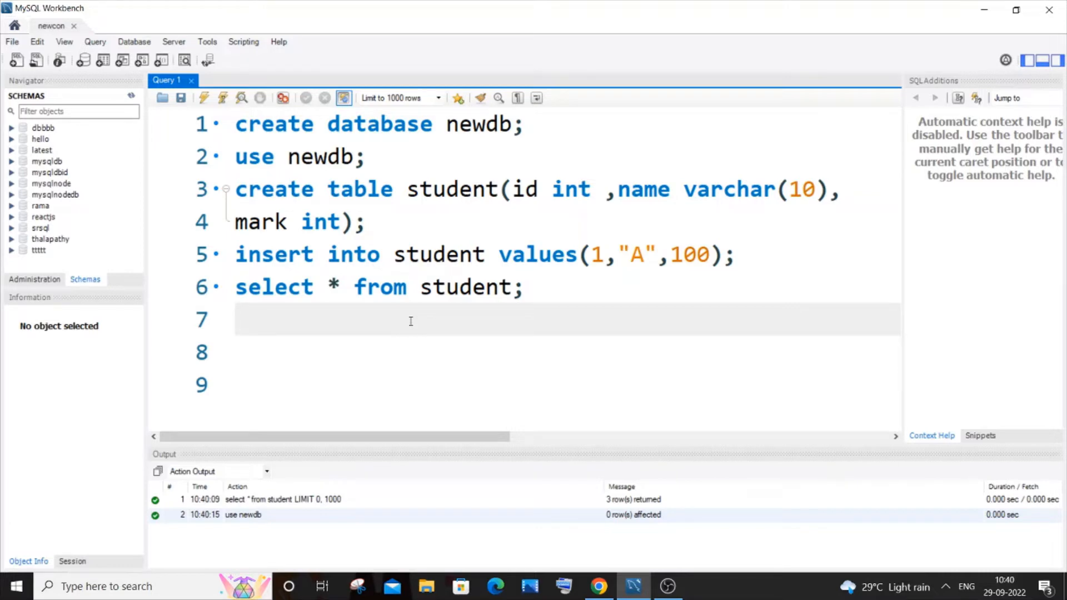
Write 'alter table student add constraint chk_mark check' on line 8, accepting the constraint autocomplete
text(A)
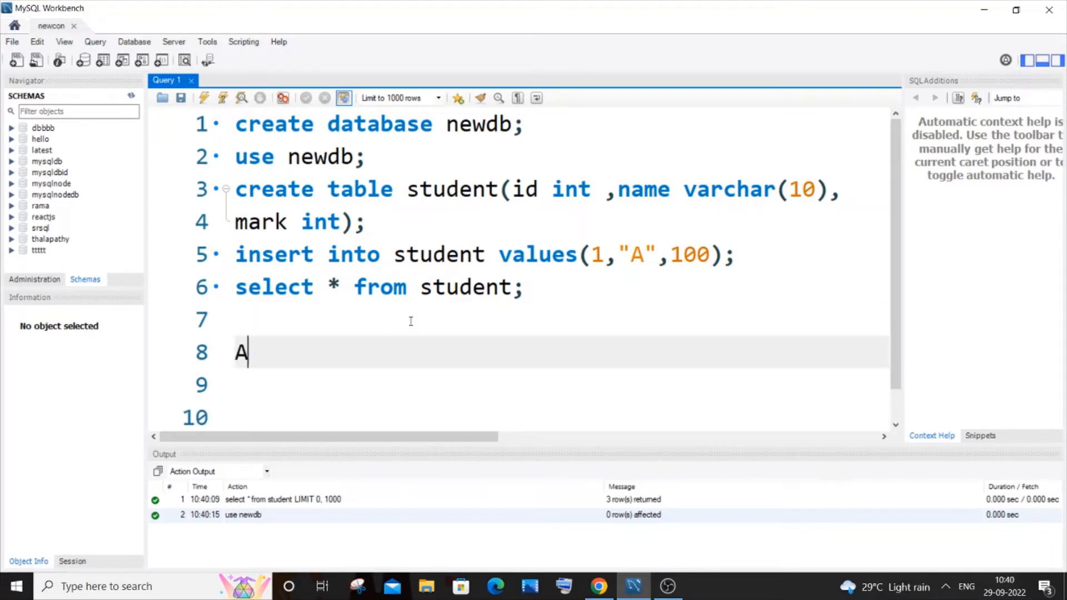
text(lter)
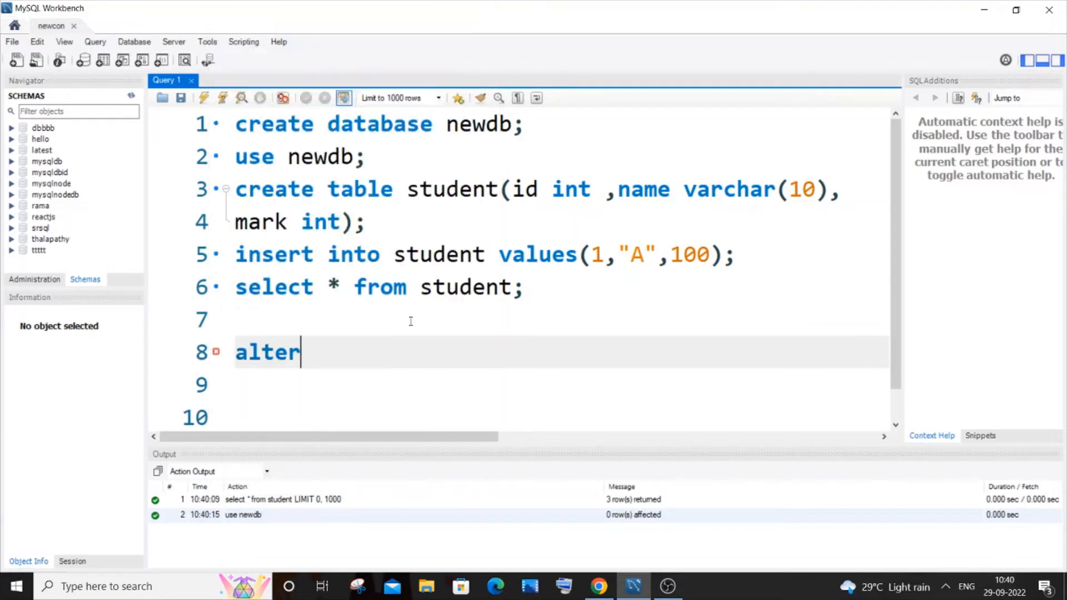
text(table)
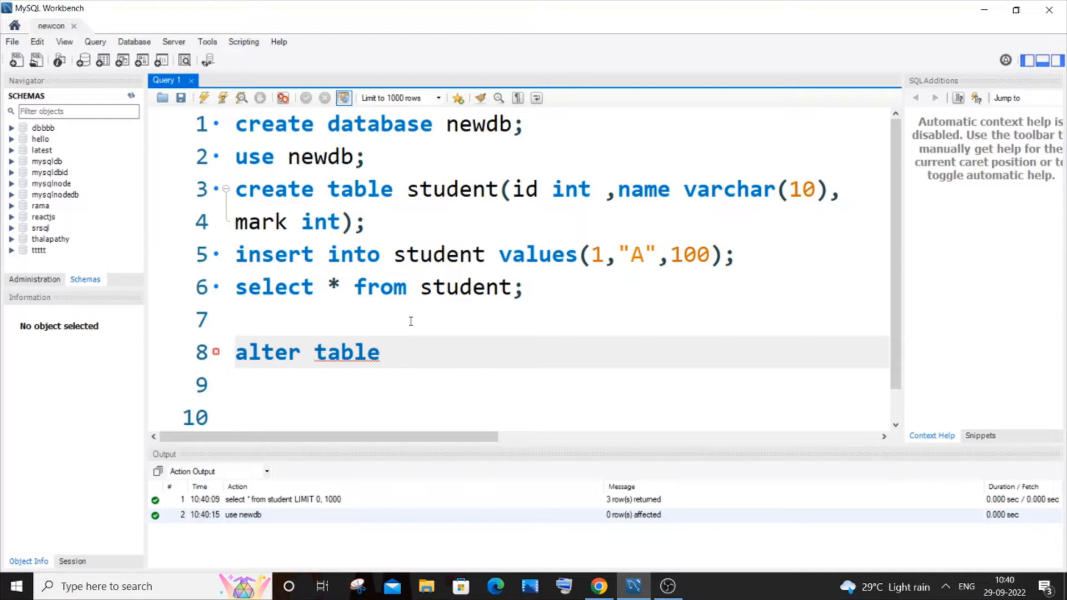
text(student)
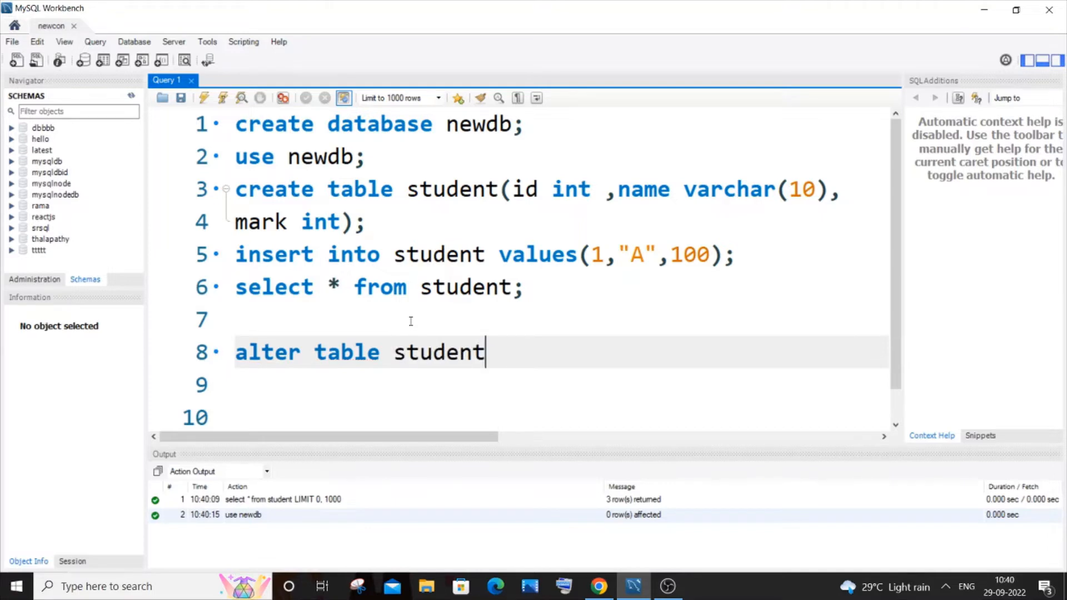
text(a)
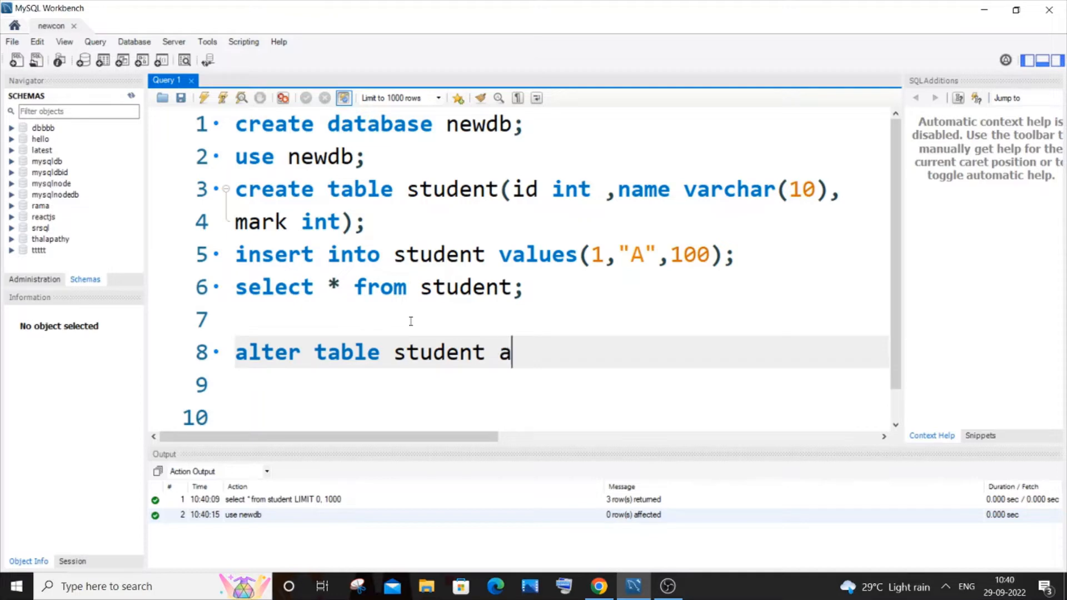
text(dd con)
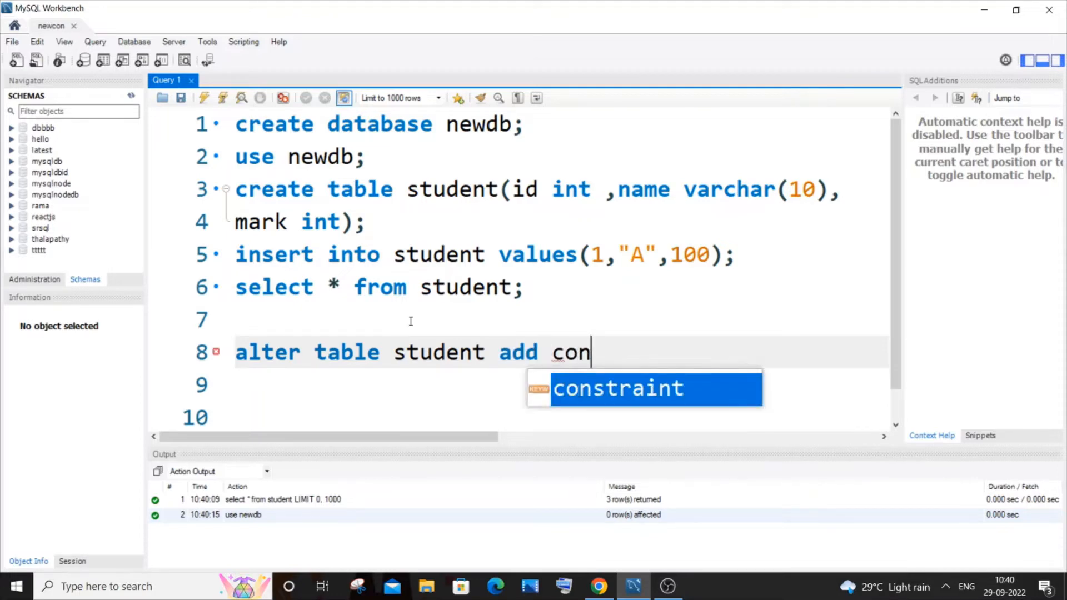
key(Tab)
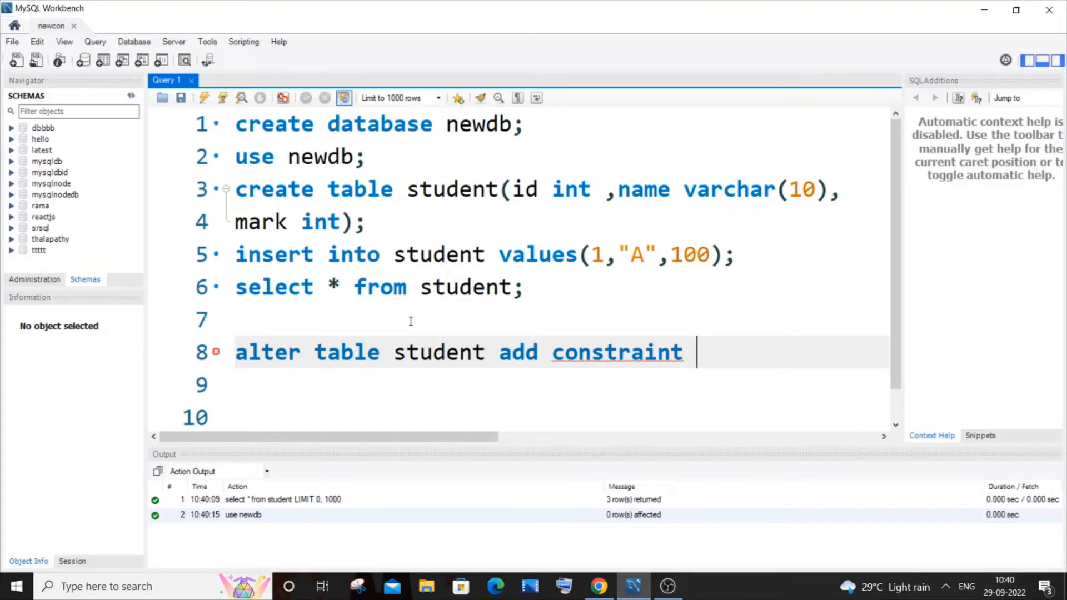
text(chk_)
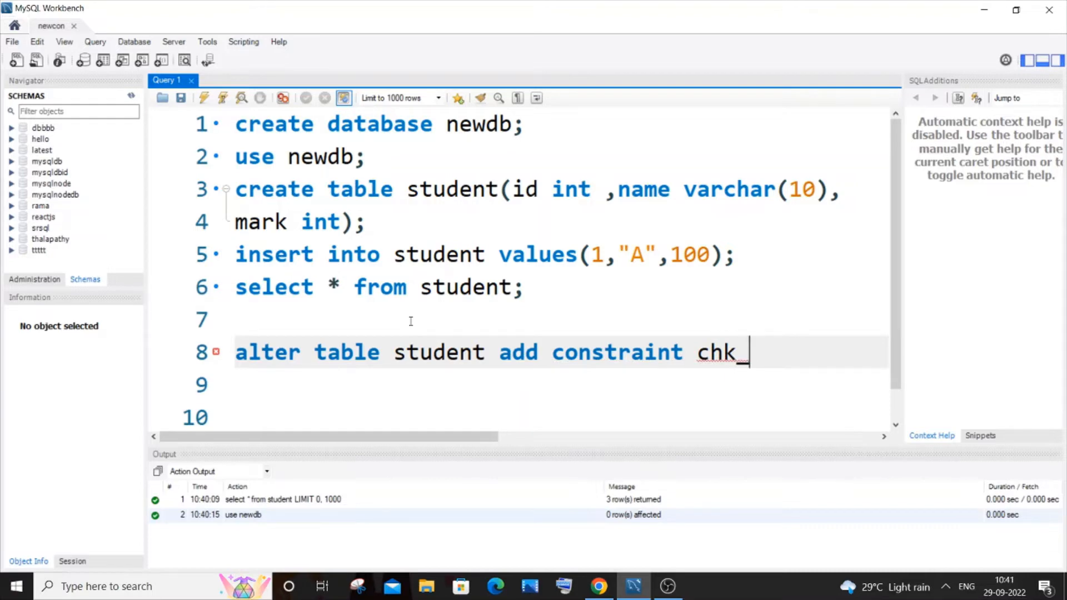
text(ma)
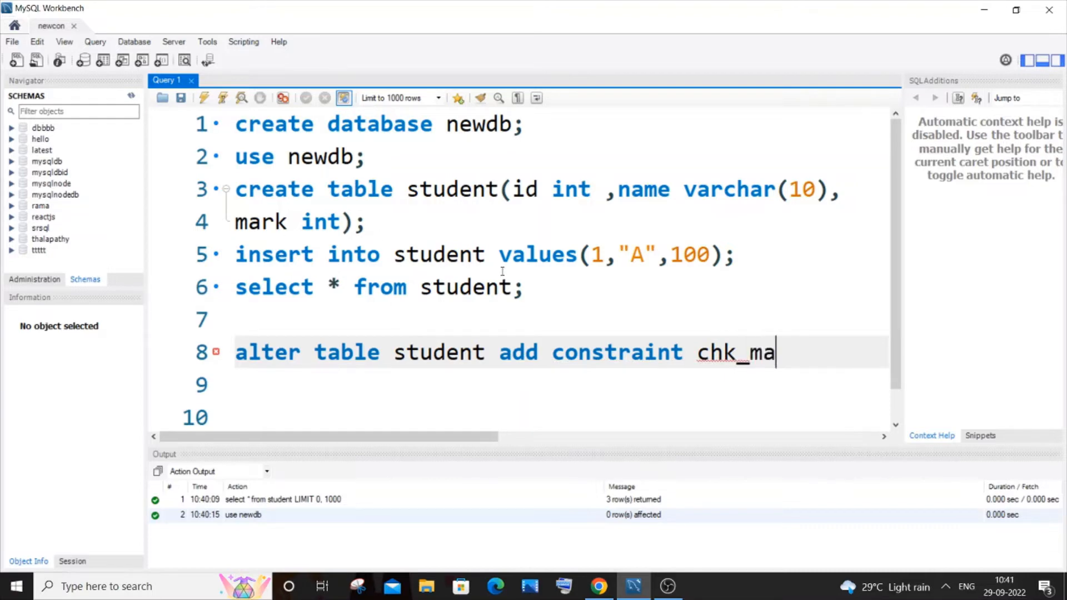
text(rk che)
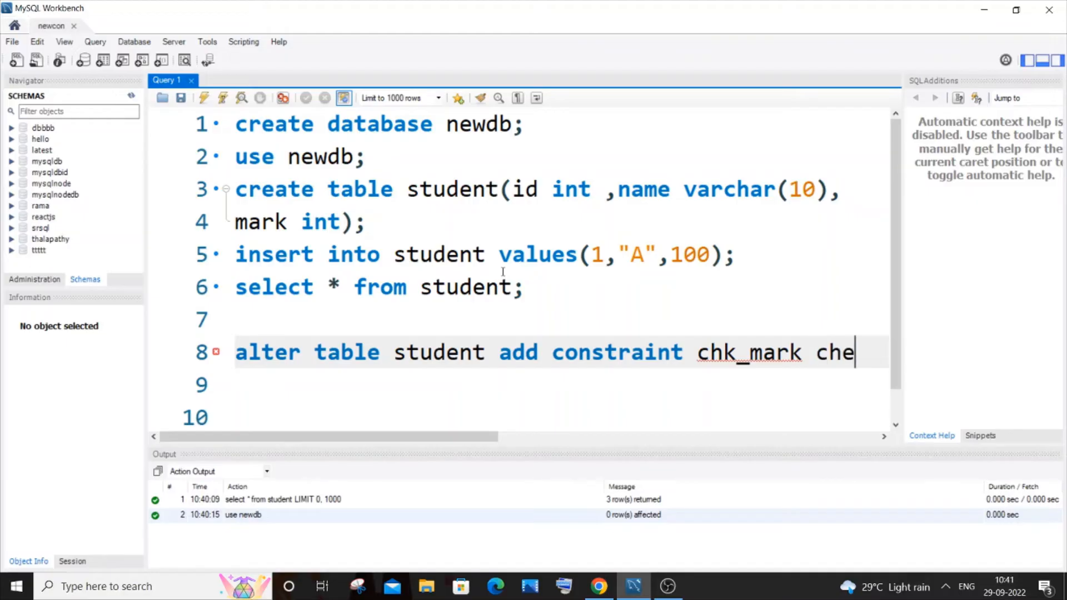
text(ck)
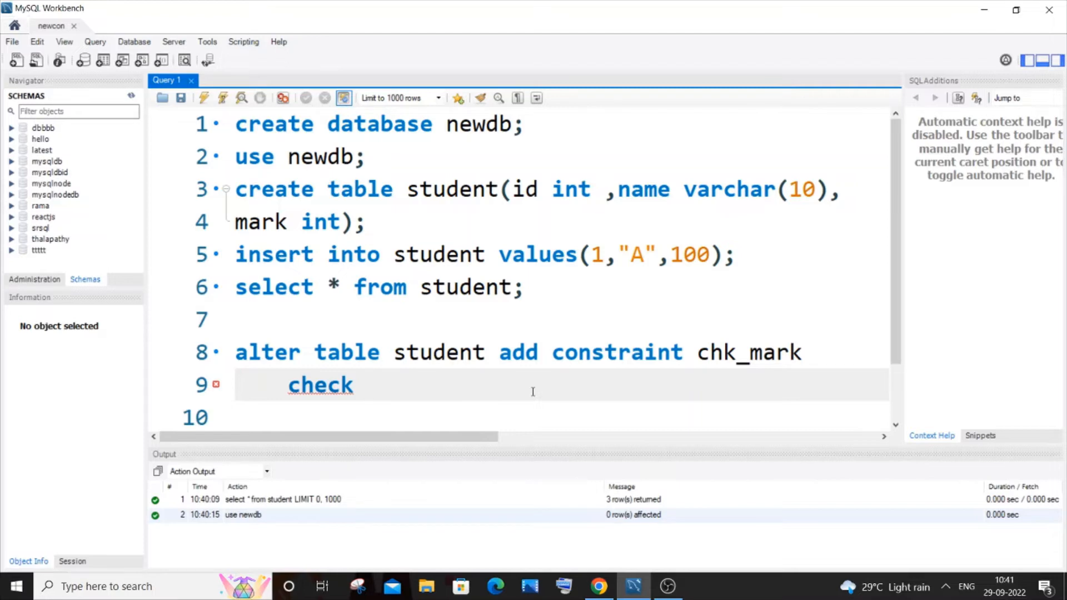
Finish the statement with the condition (mark>50); without running it yet
text((m)
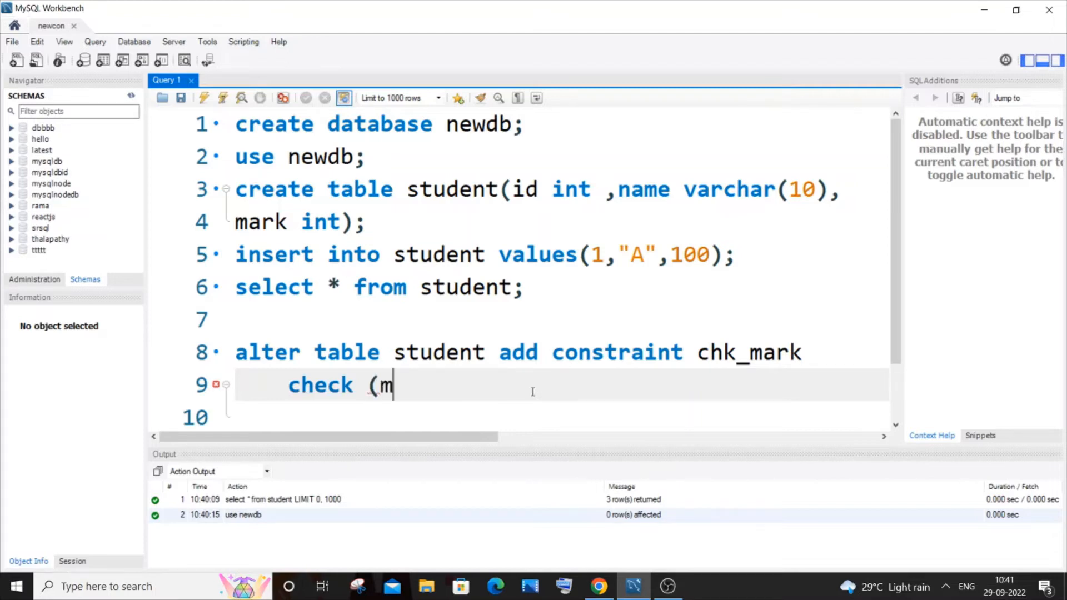
text(ark>)
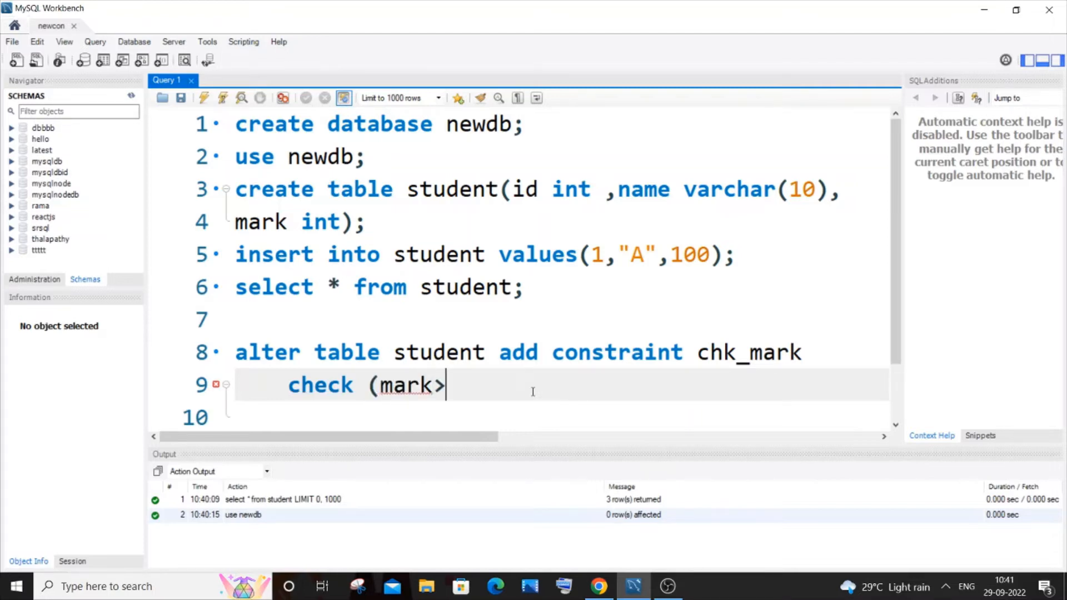
text(50))
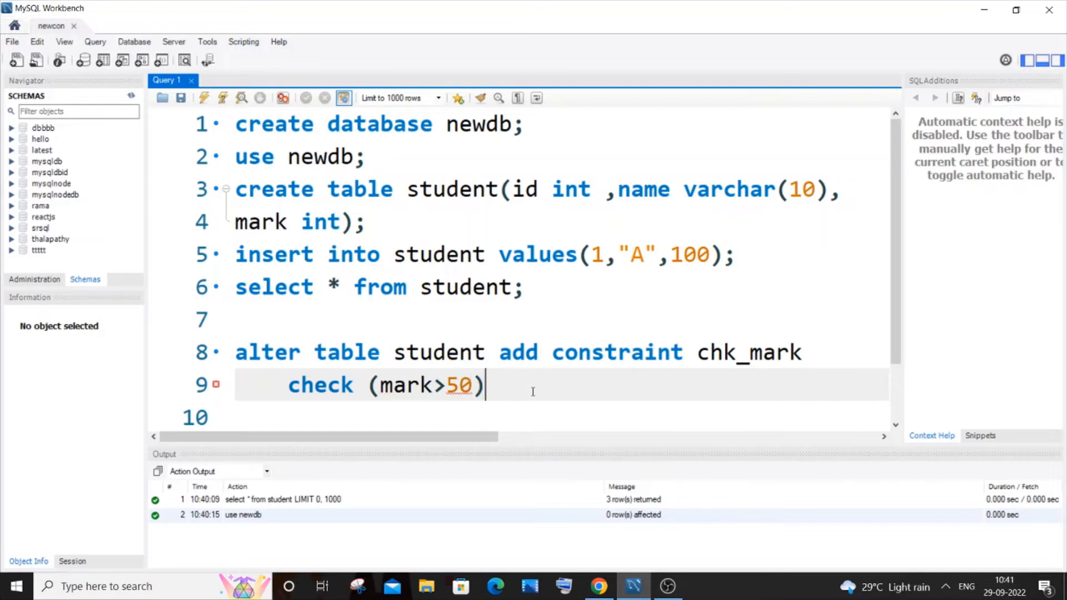
text(;)
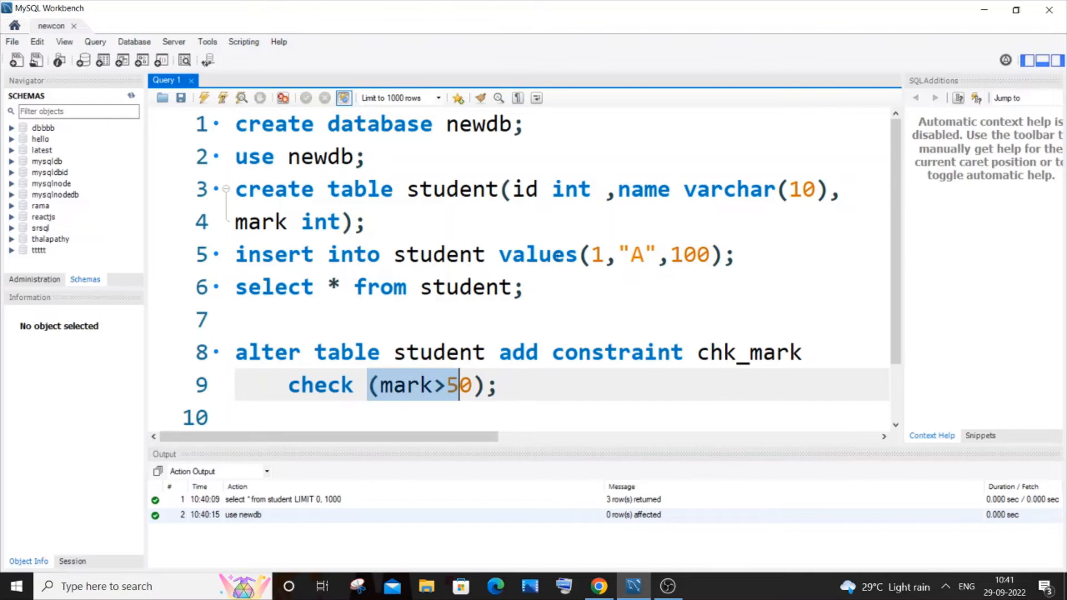
click(455, 254)
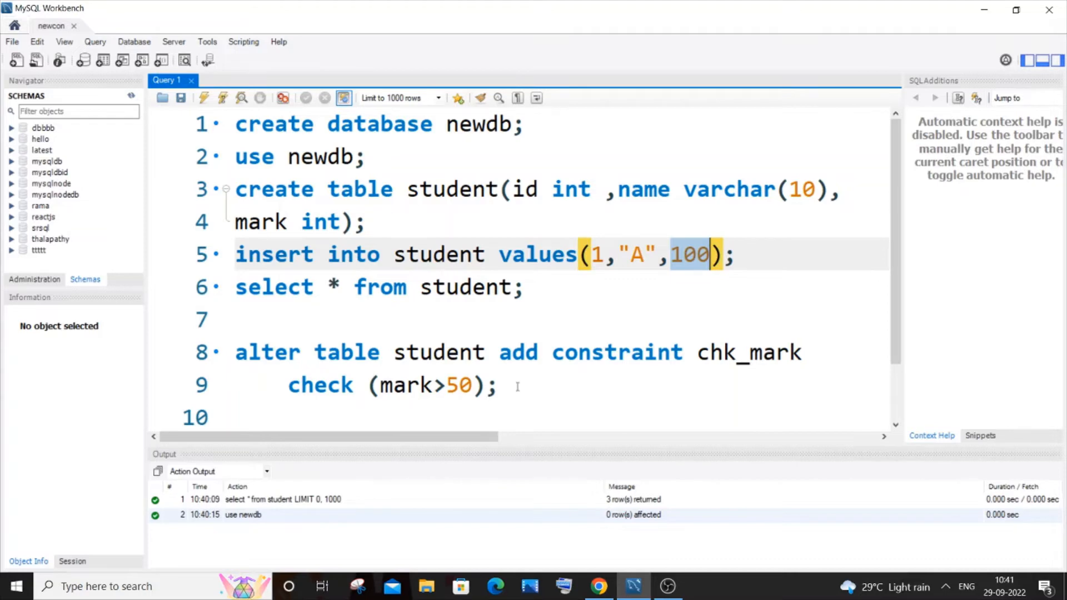
click(594, 364)
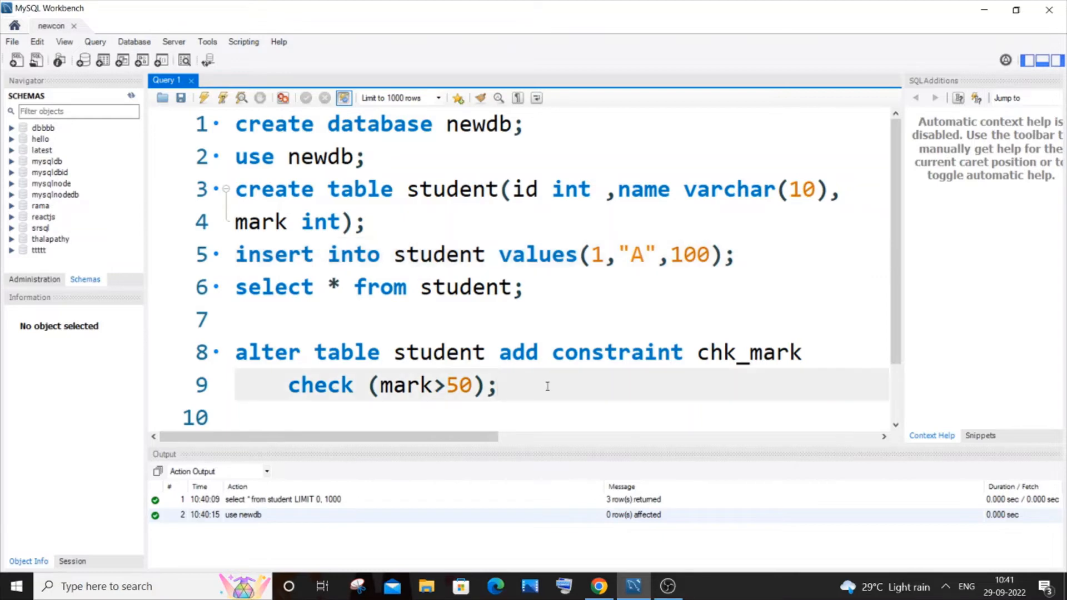
Execute the chk_mark alter statement, which fails with Error 3819 check constraint violated
click(205, 98)
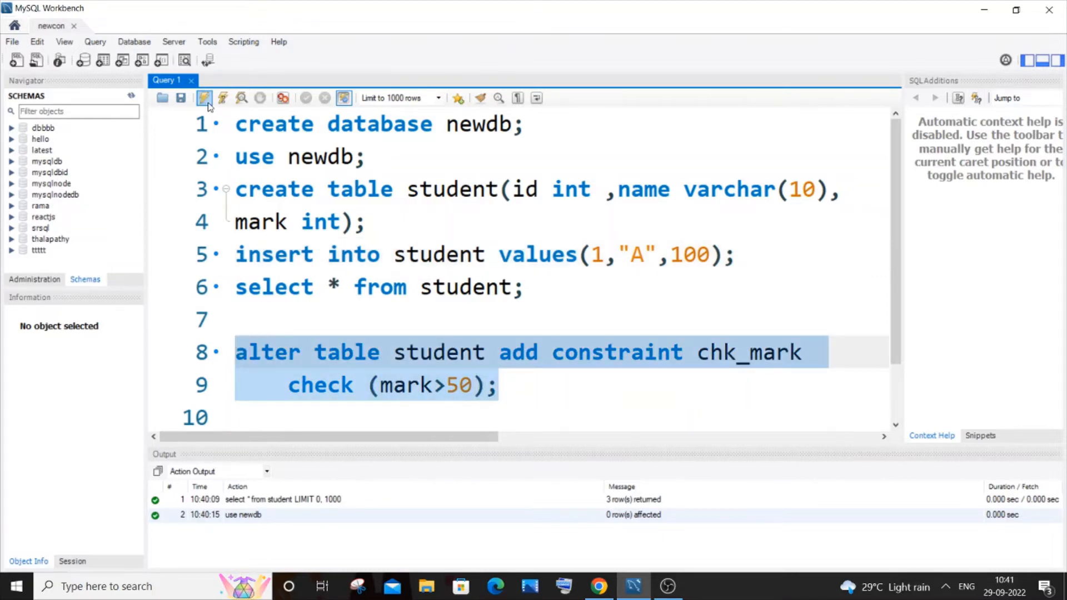
click(205, 98)
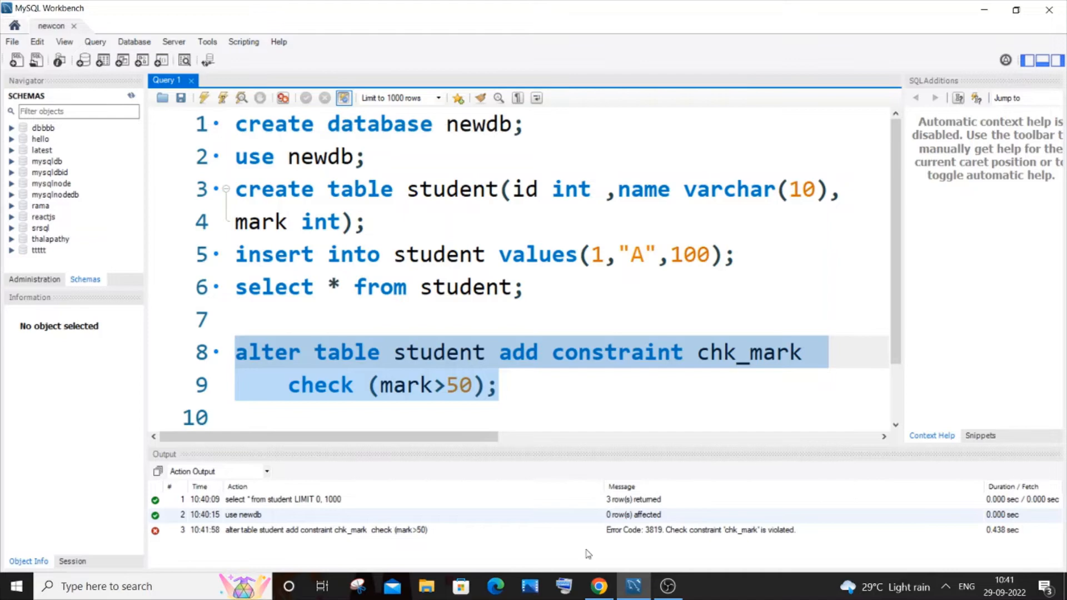
mouse_move(682, 544)
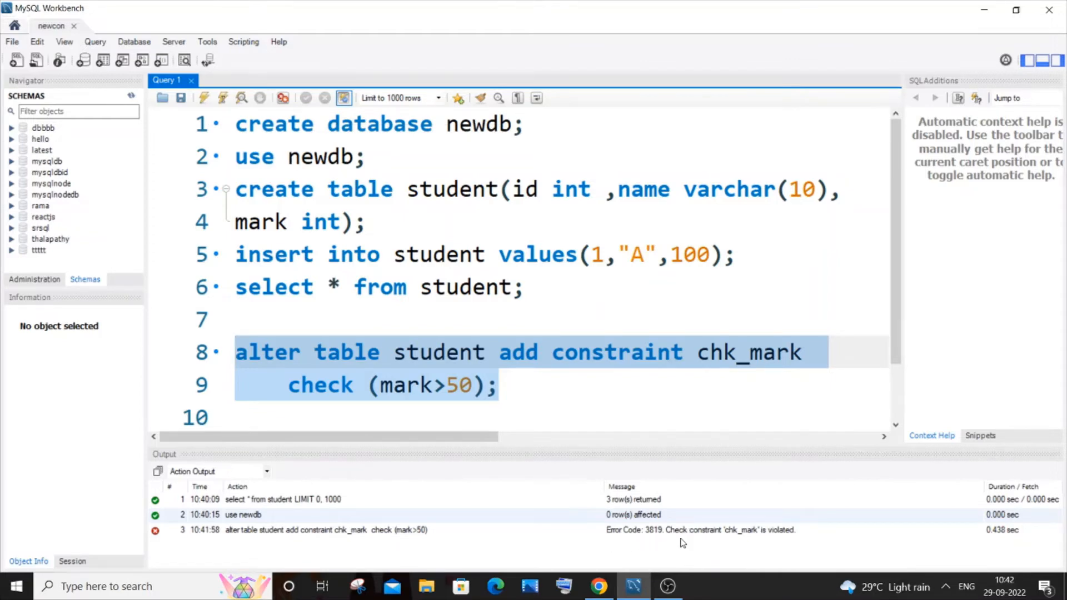
mouse_move(760, 539)
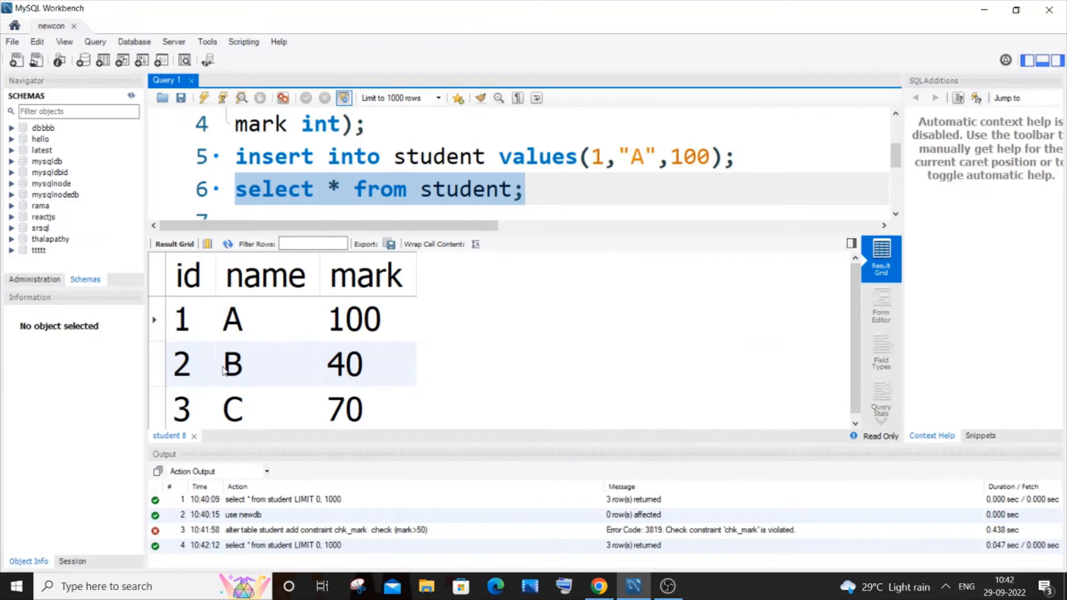
mouse_move(336, 362)
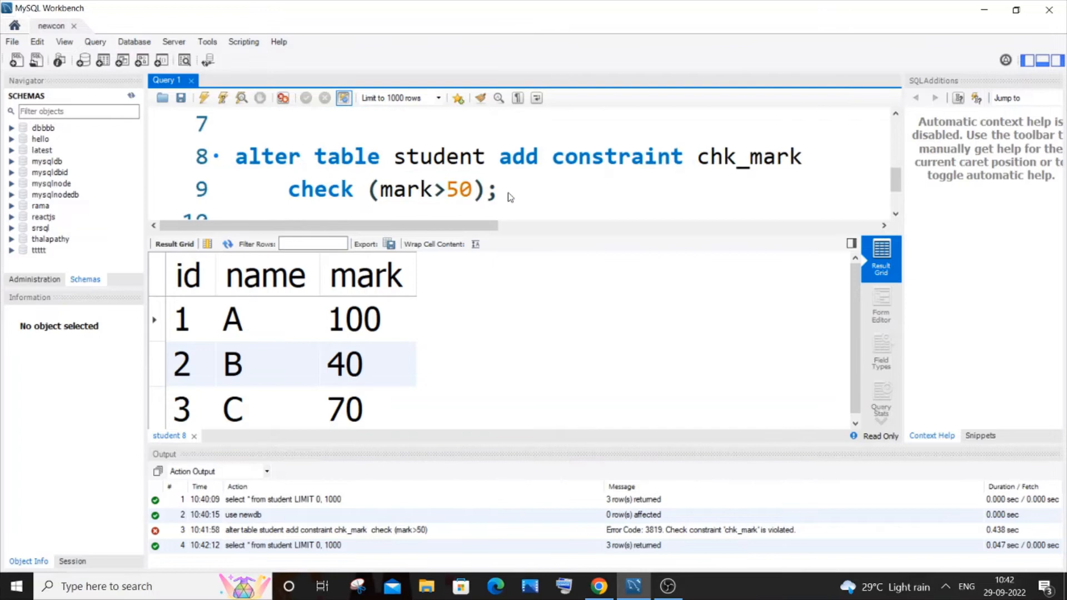
mouse_move(461, 205)
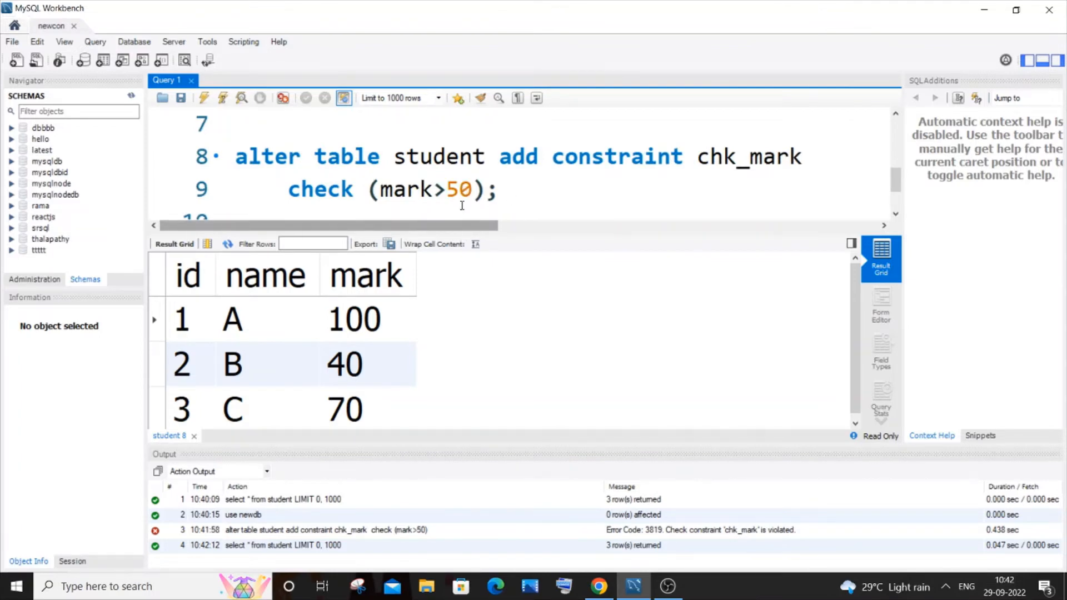
mouse_move(407, 365)
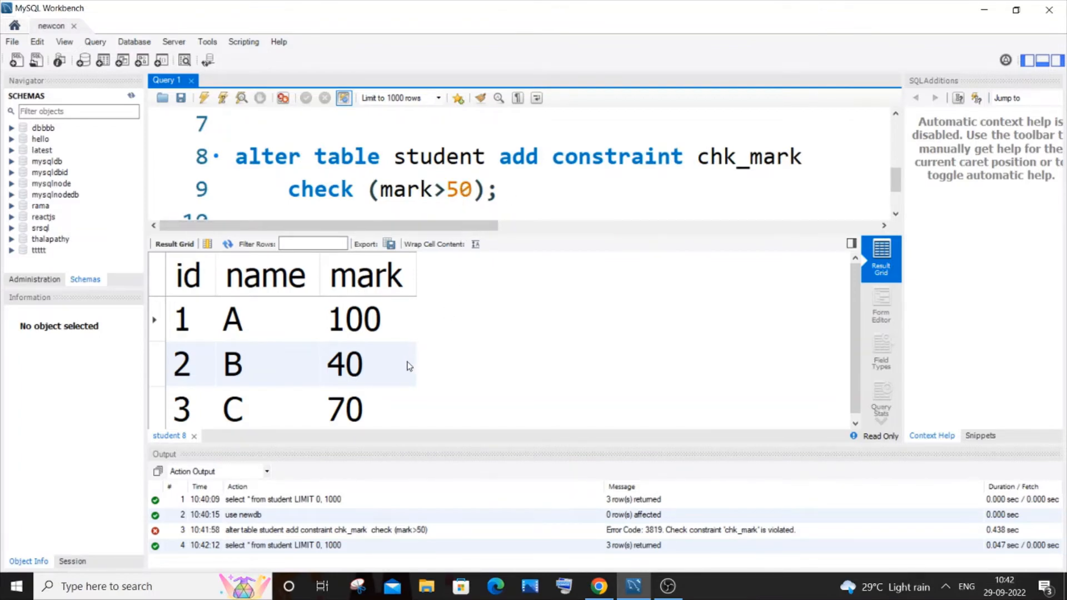
Write and run delete from student where id=2; to remove the student with mark 40
click(368, 365)
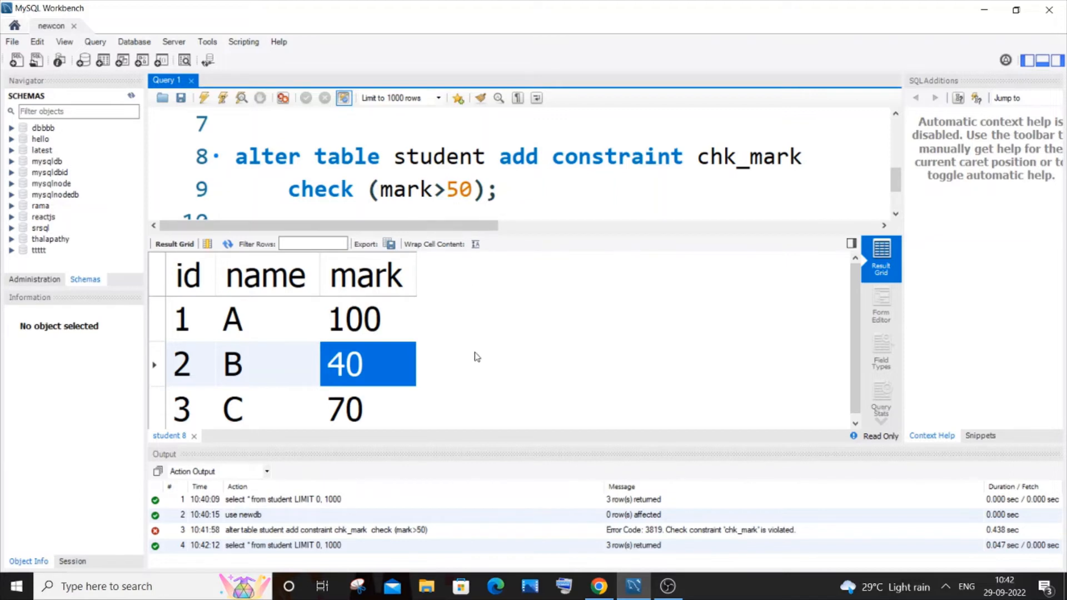
mouse_move(483, 283)
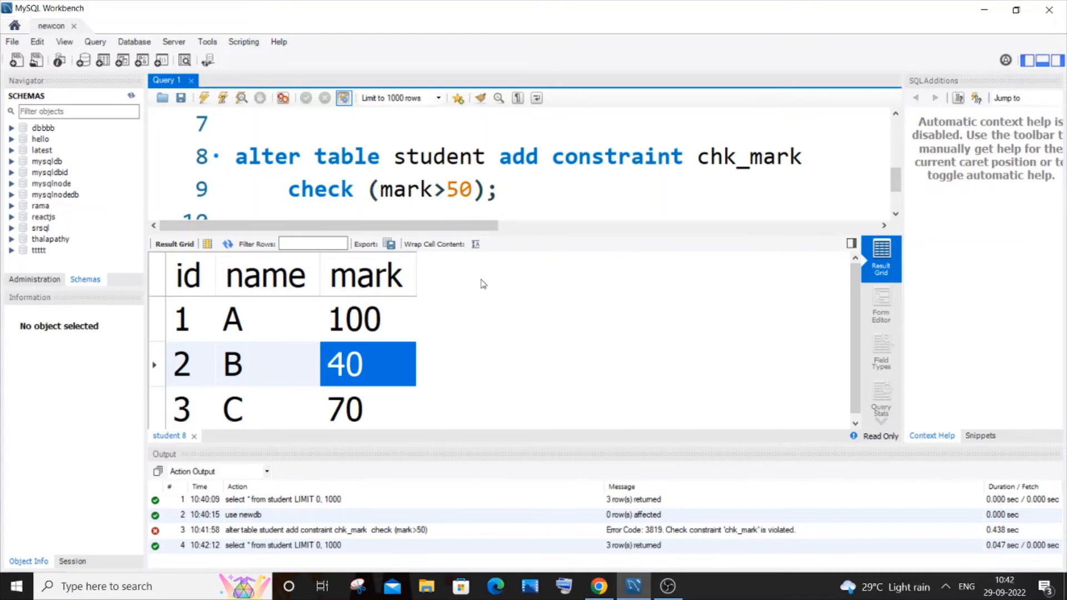
mouse_move(523, 240)
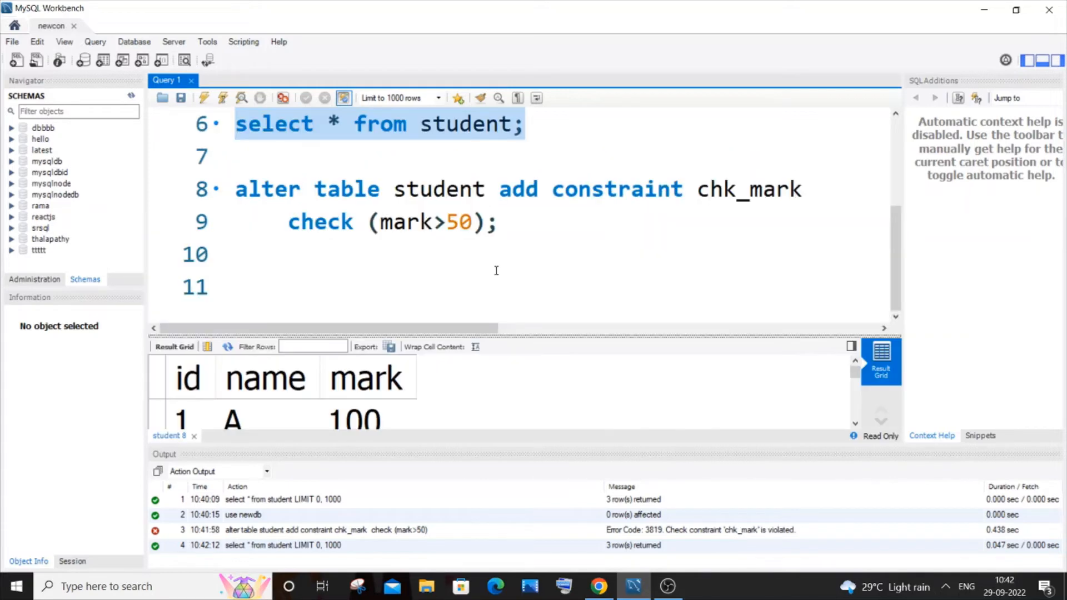
click(245, 287)
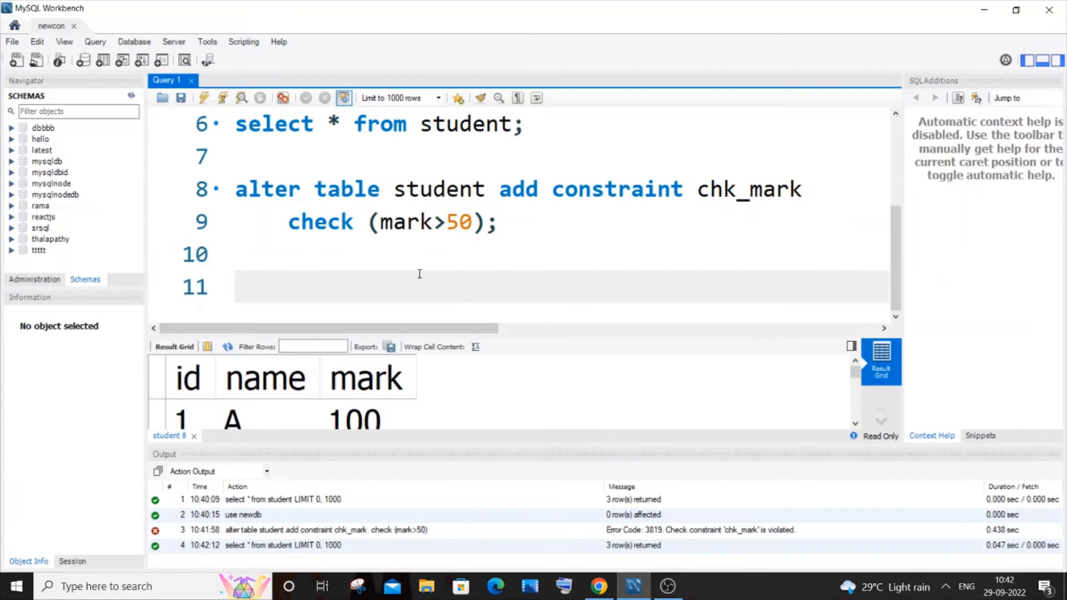
text(delete fro)
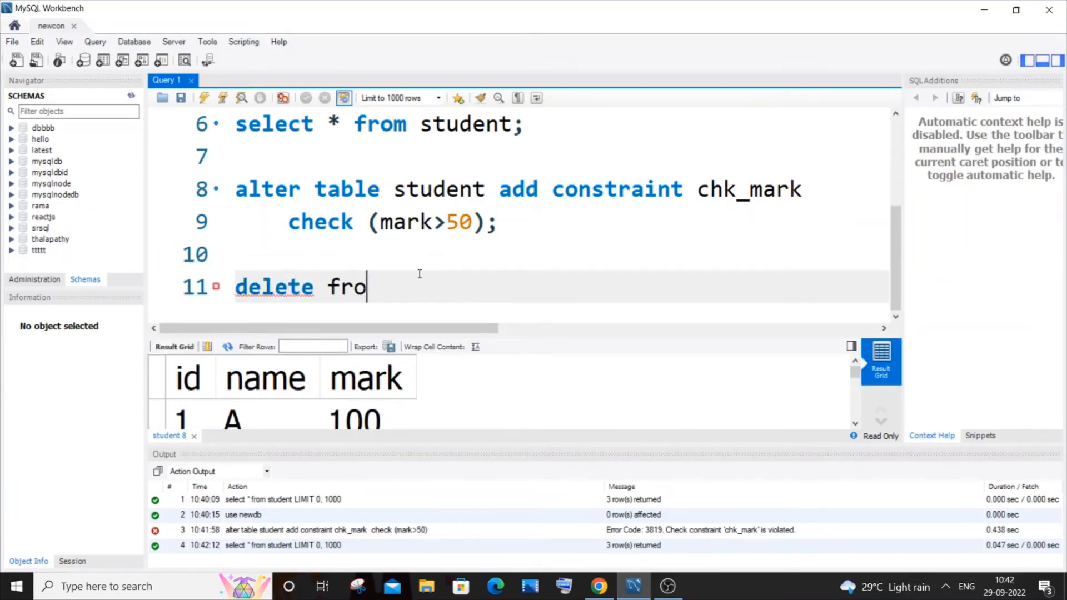
text(m student where)
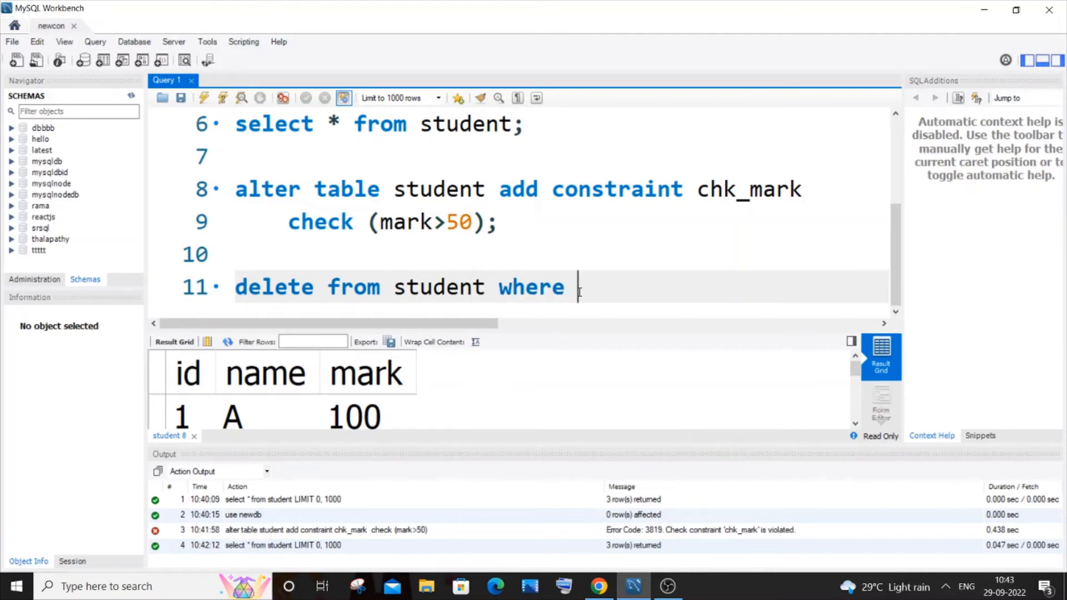
text(id=2;)
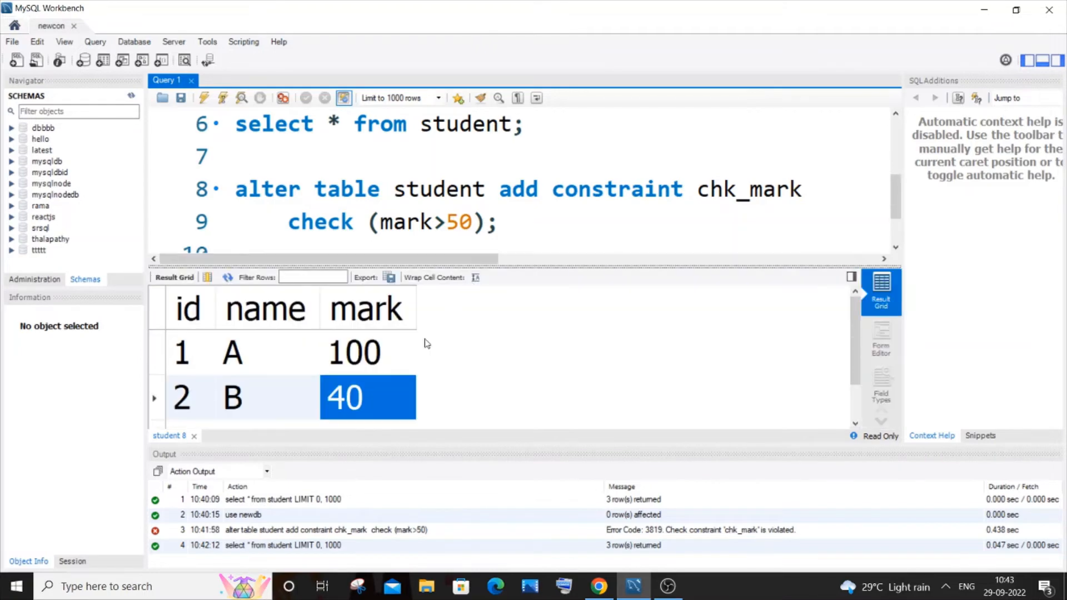
text(delete from student where id=2;)
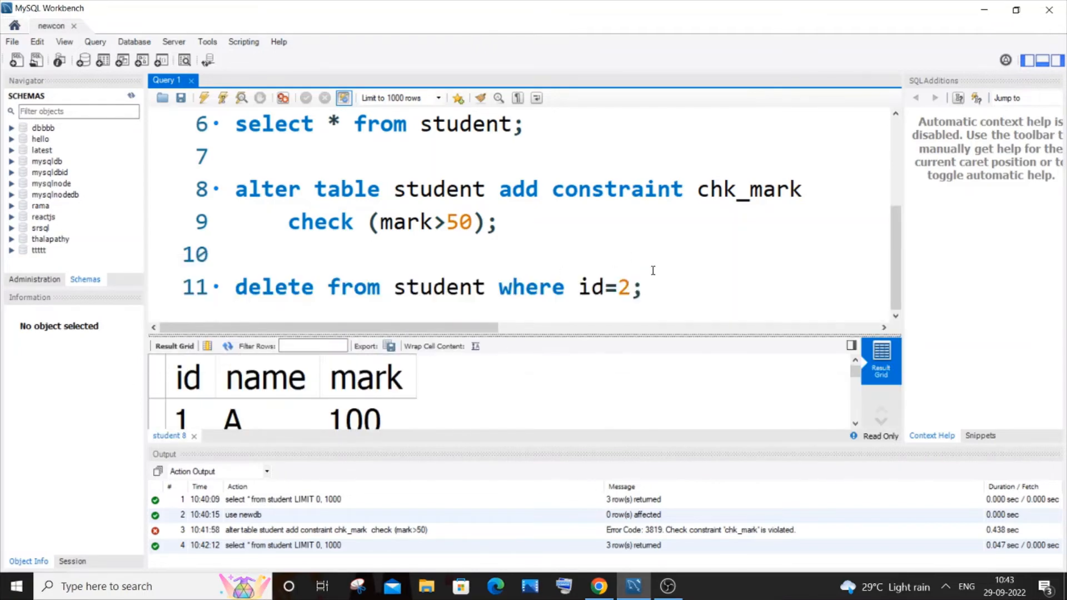
click(205, 98)
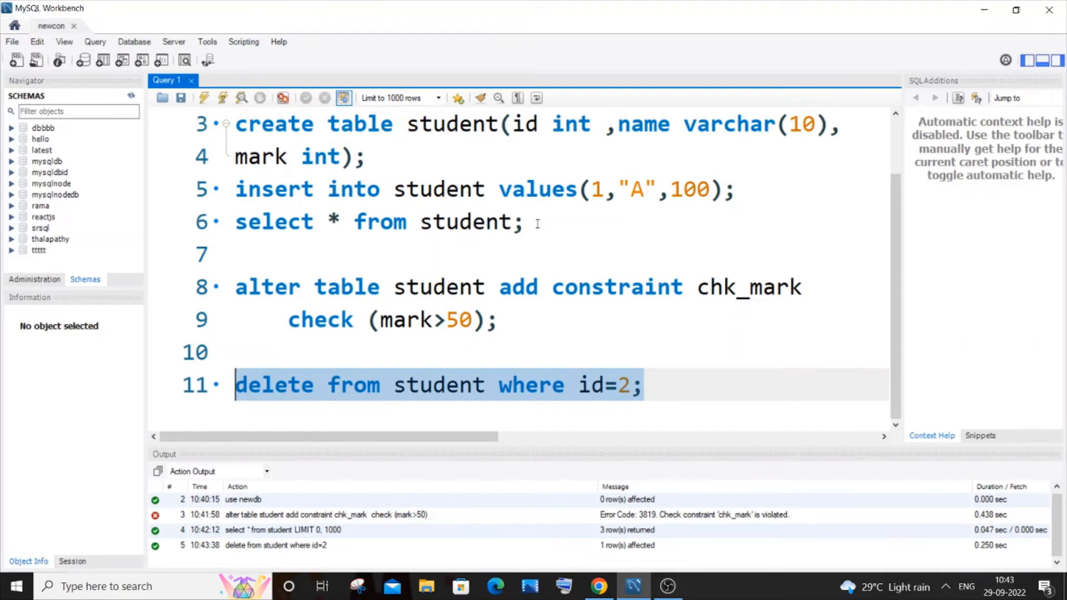
Re-run select * from student, now showing only students 1 and 3
click(205, 98)
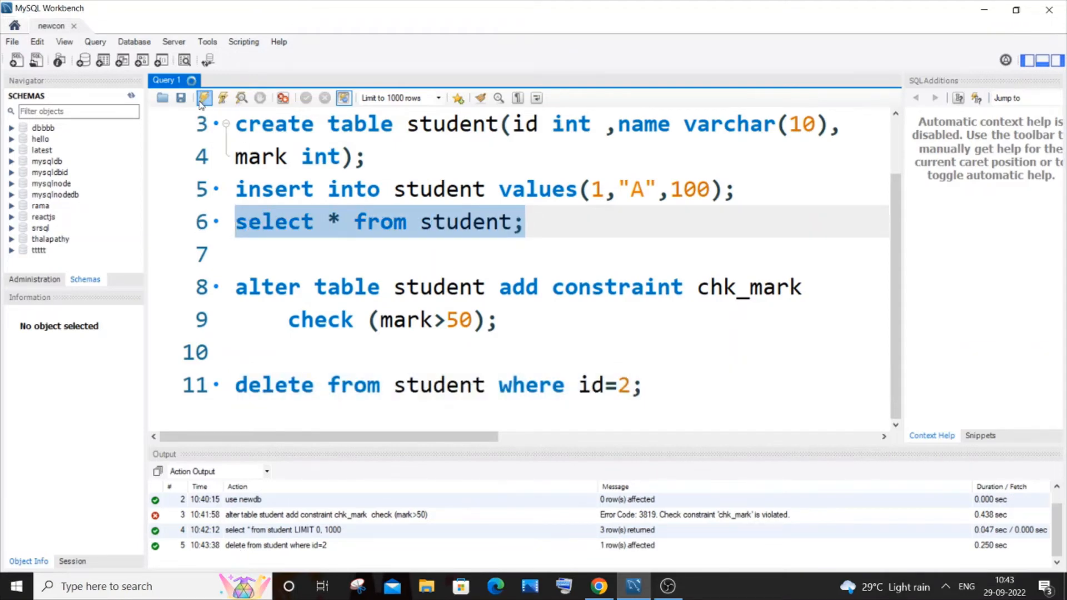
click(203, 98)
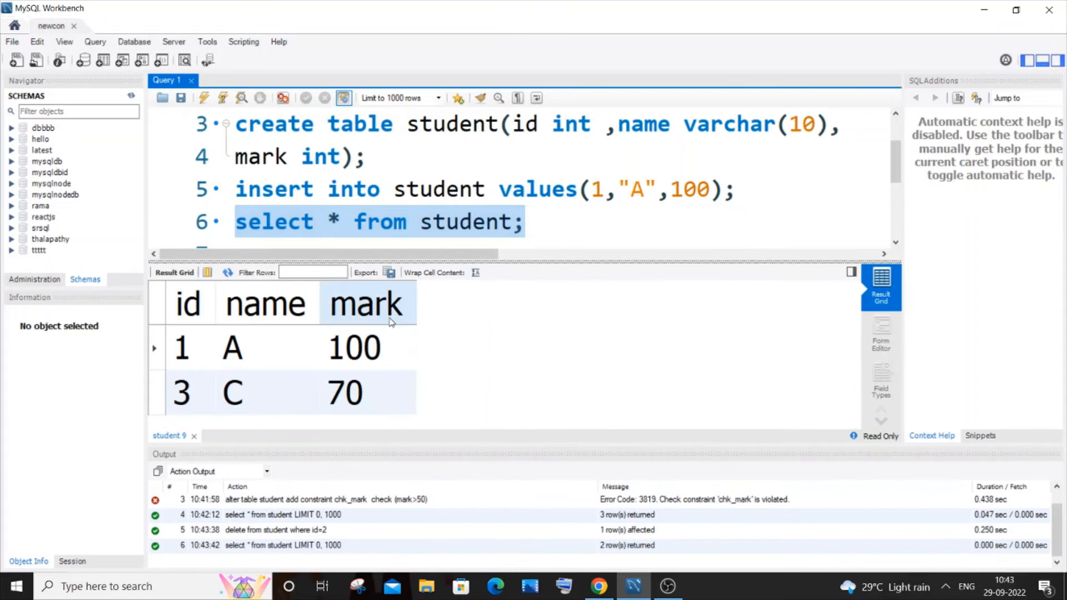
mouse_move(416, 169)
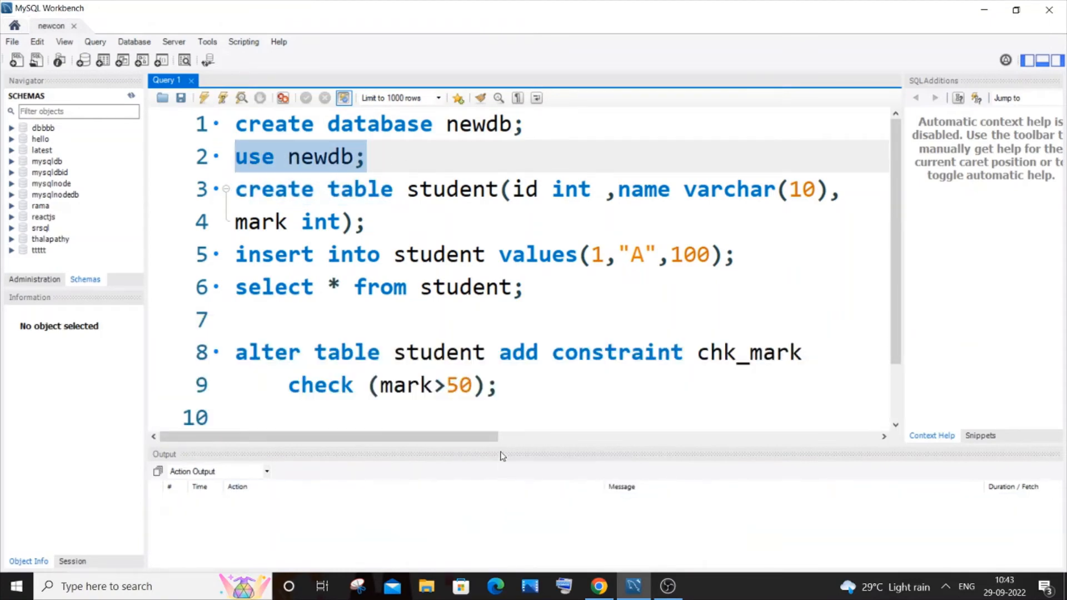
Execute the chk_mark check (mark>50) alter statement, which now succeeds affecting two rows
scroll(down, 3)
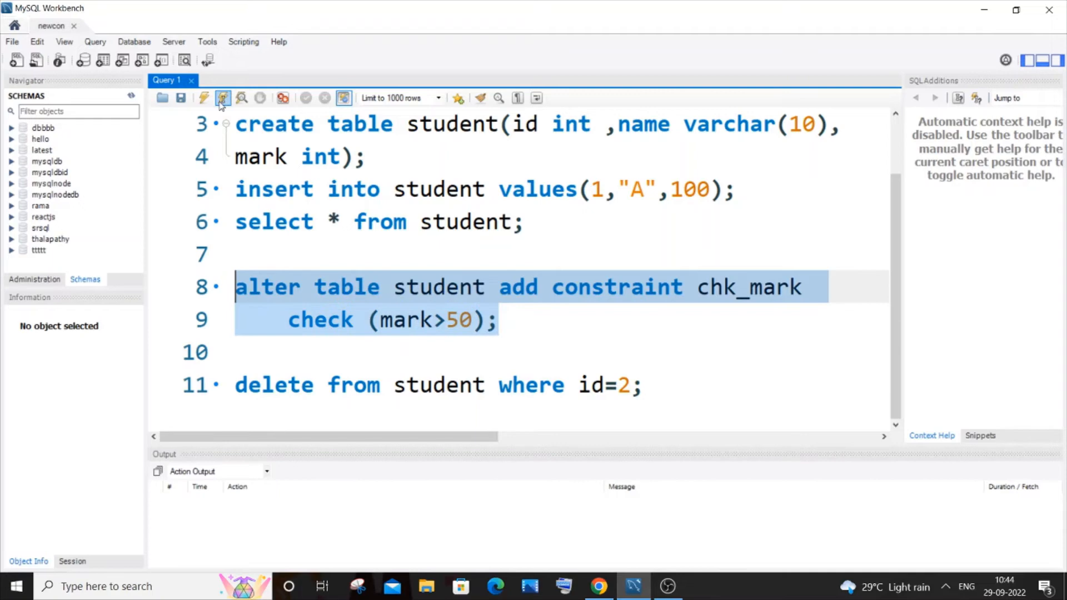
click(222, 98)
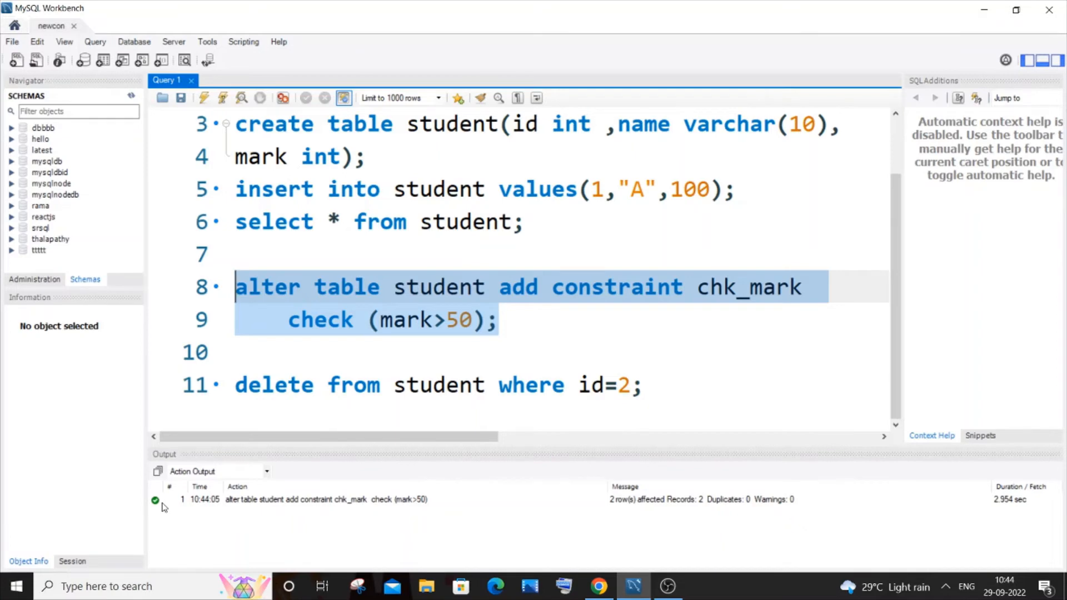
click(569, 250)
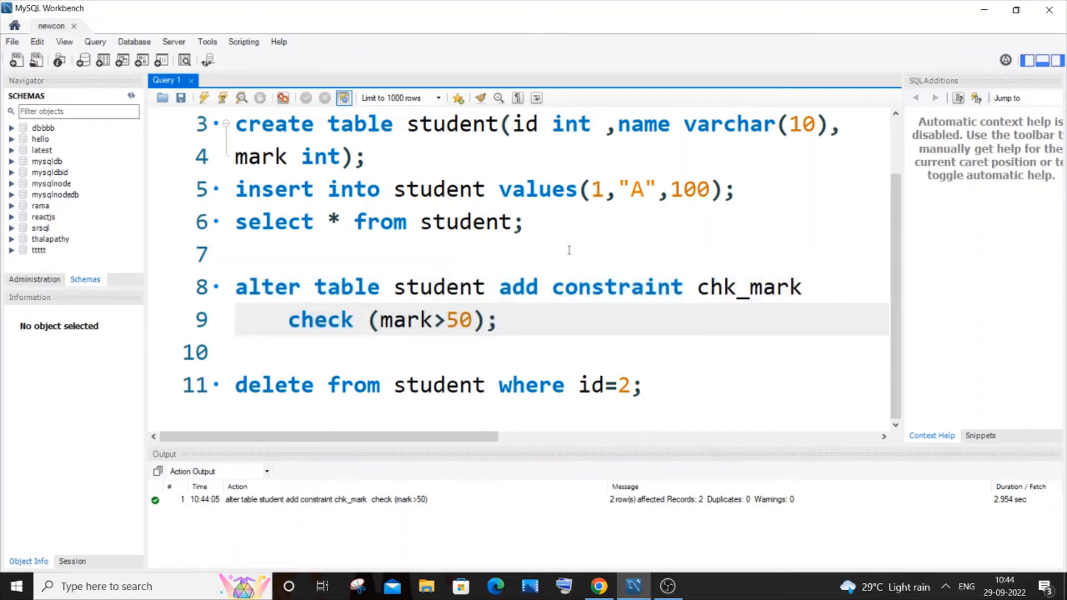
click(604, 189)
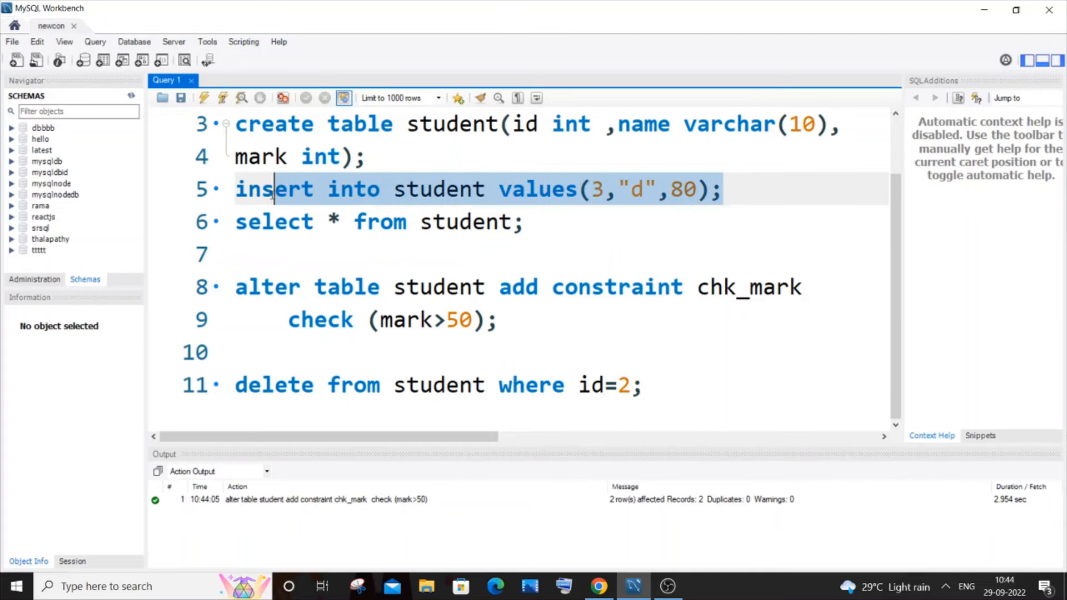
Insert student (3,"d",80) successfully, then try (4,"e",20) and get Error 3819 chk_mark violated
click(343, 98)
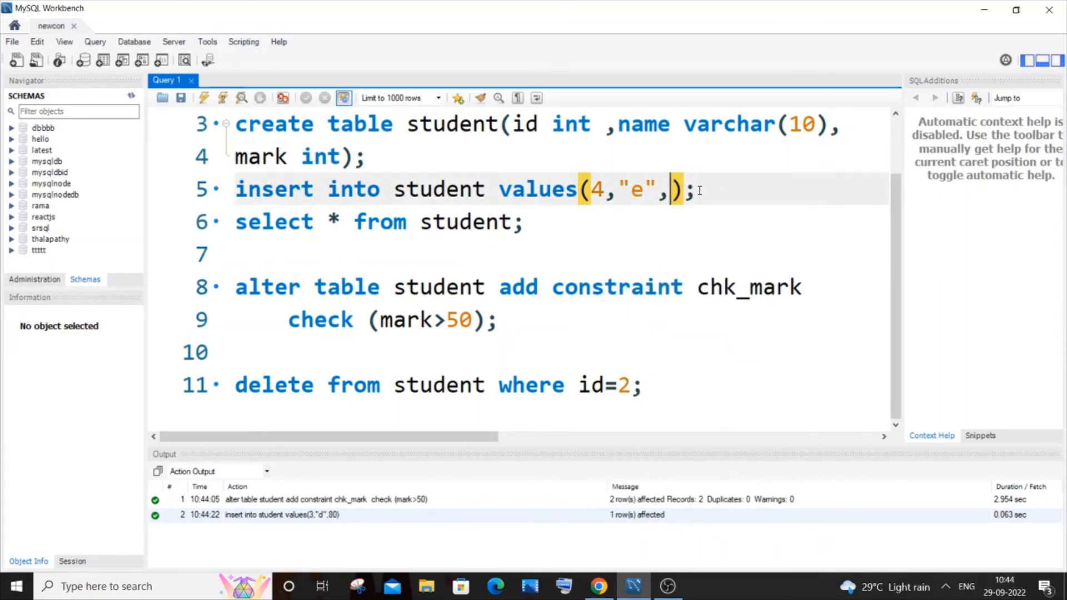
text(20)
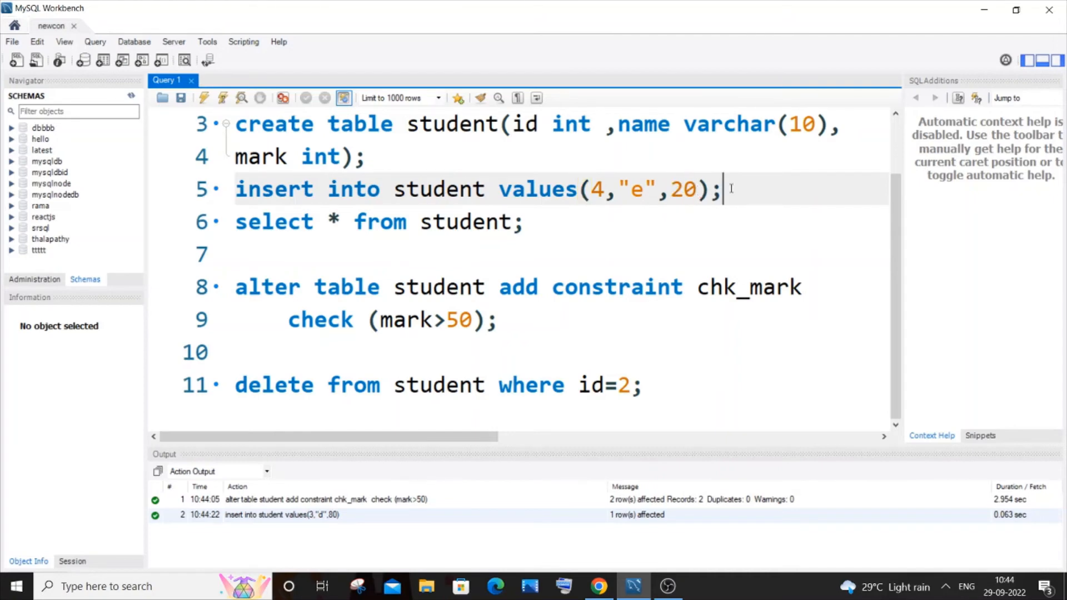
mouse_move(429, 336)
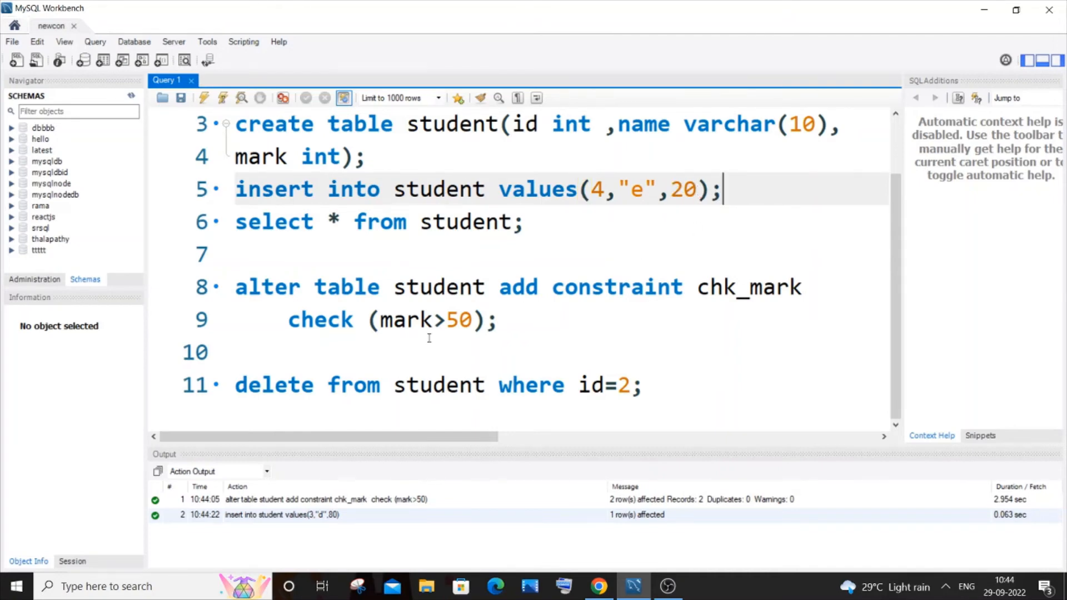
click(477, 320)
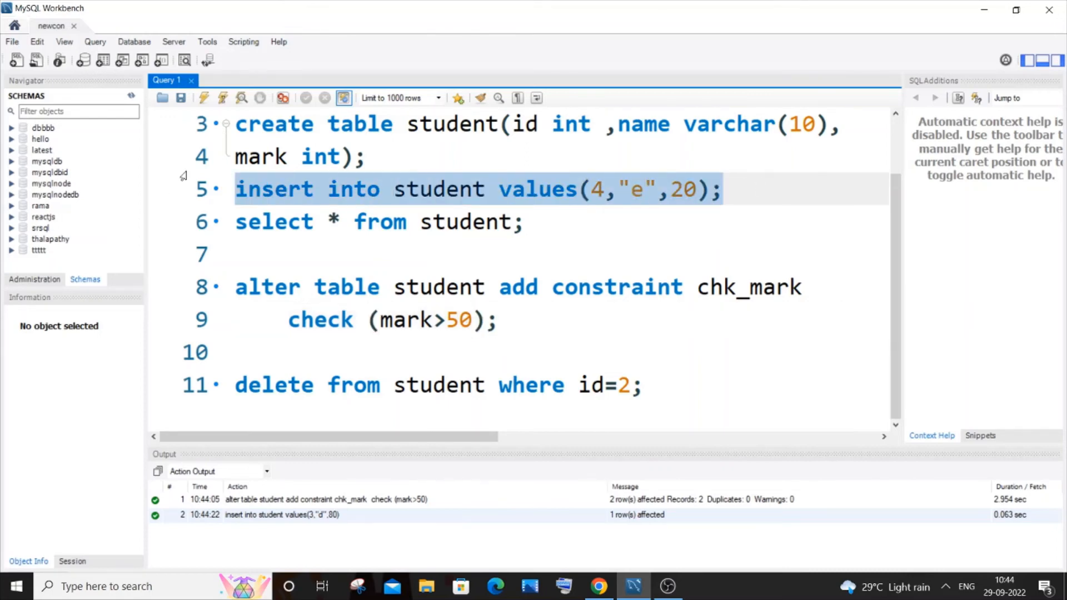
click(343, 98)
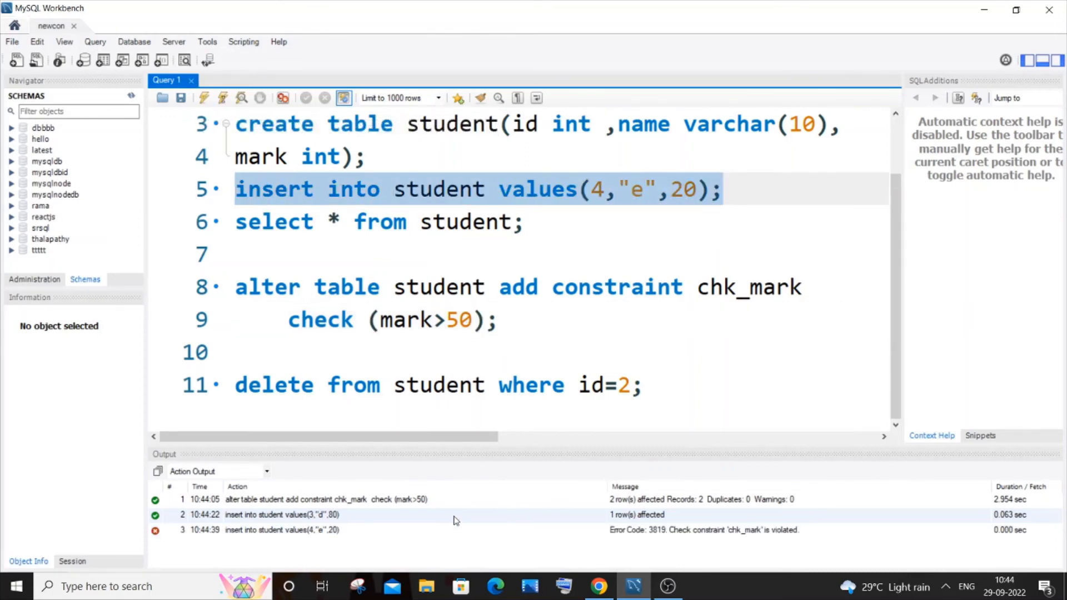
mouse_move(620, 536)
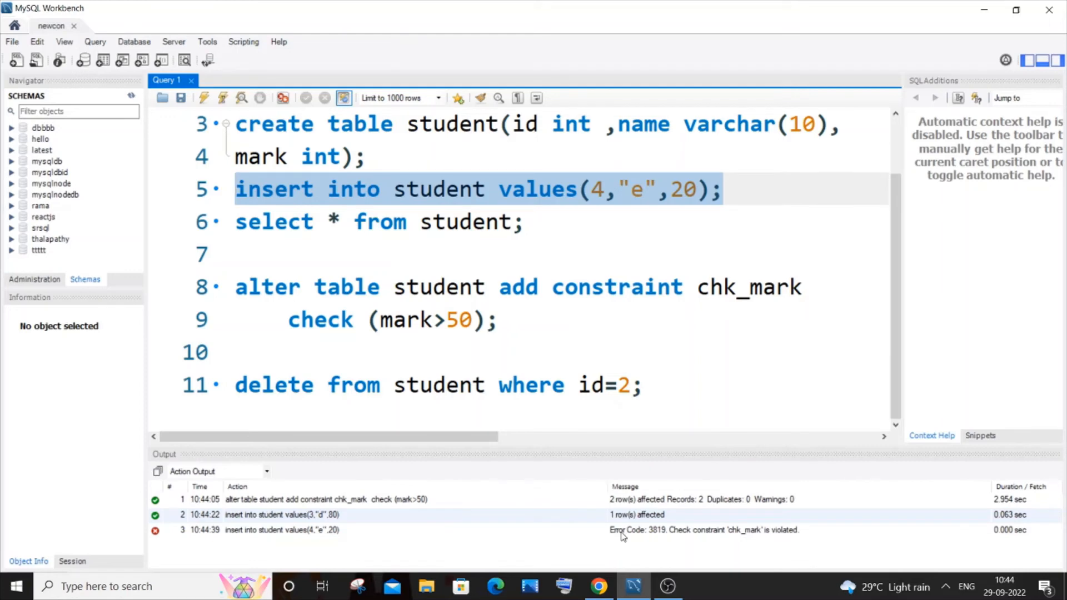
mouse_move(722, 366)
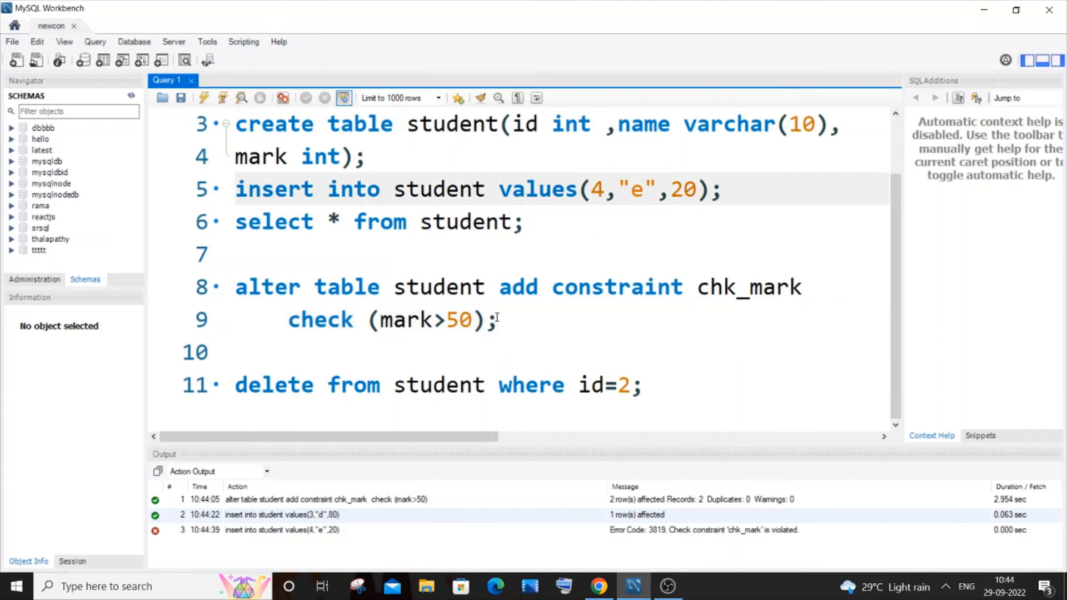
mouse_move(444, 320)
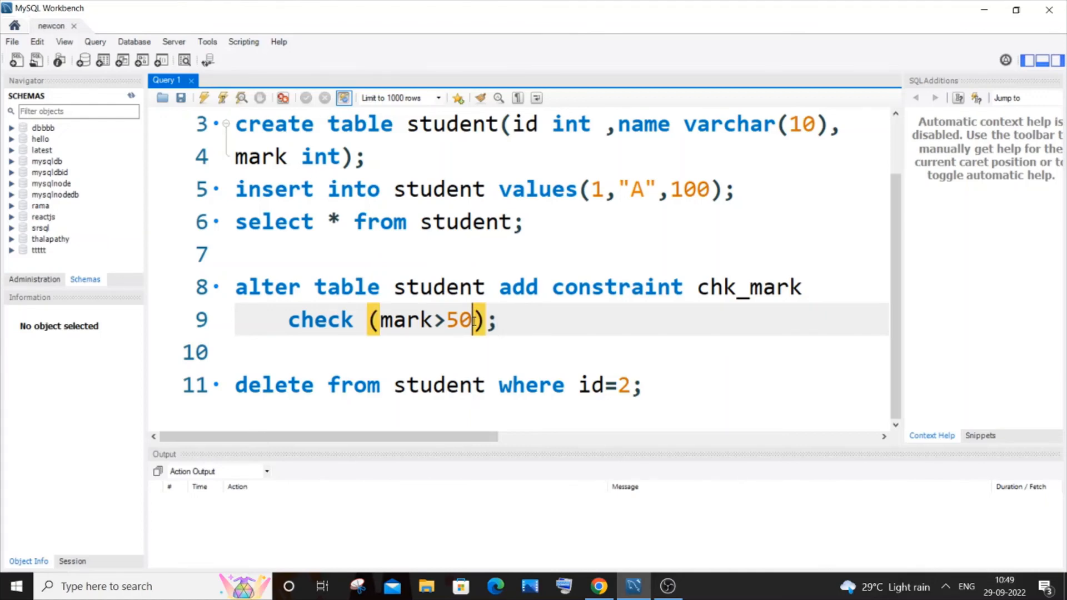
Add a trial 'and att>10' condition inside the check, then delete it leaving check (mark>50)
text(and)
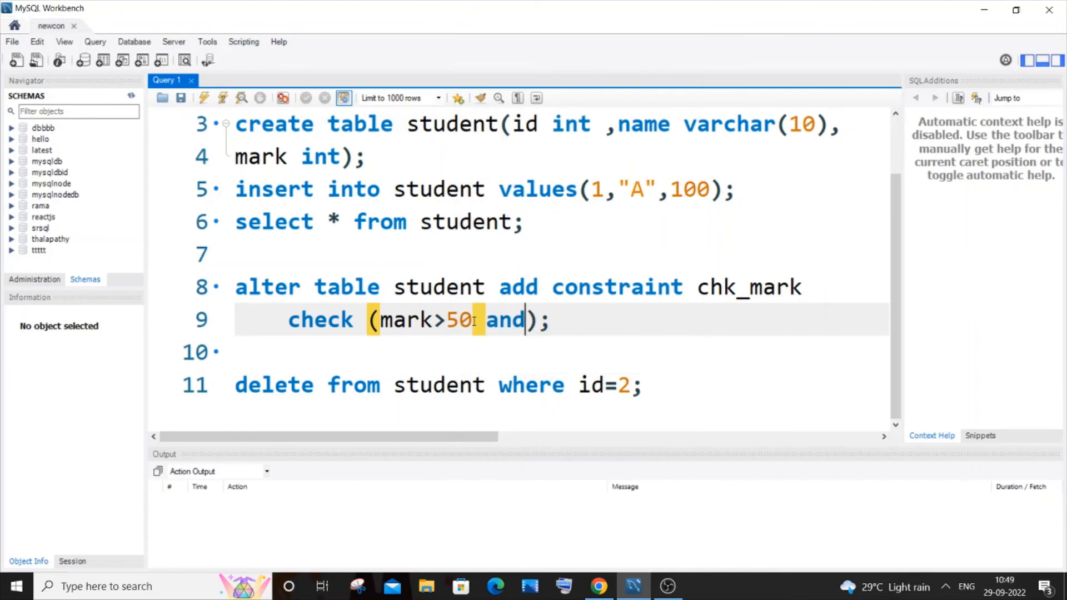
text(att)
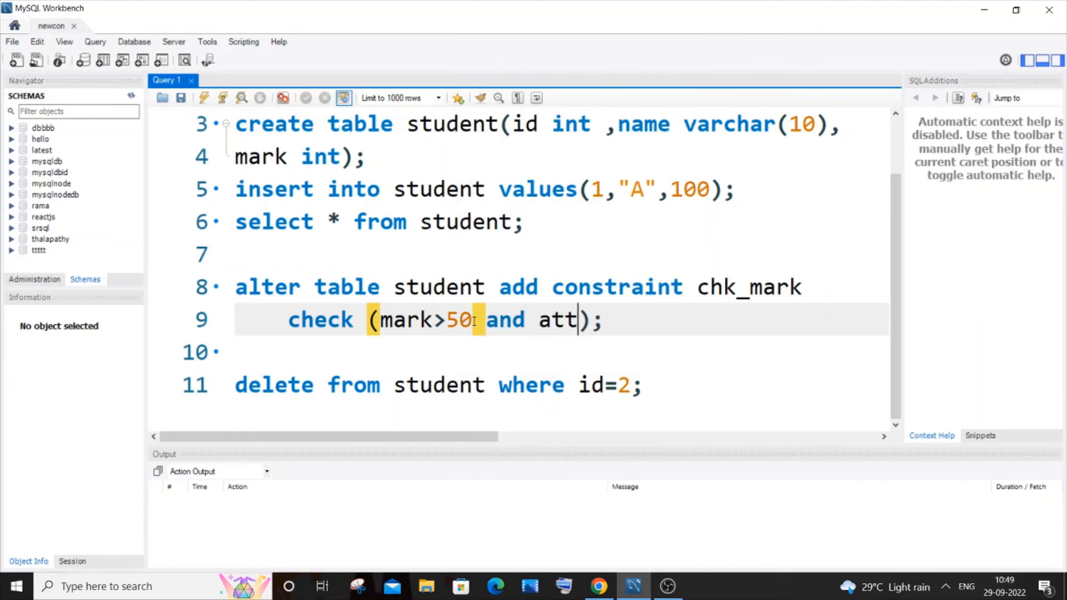
text(>10)
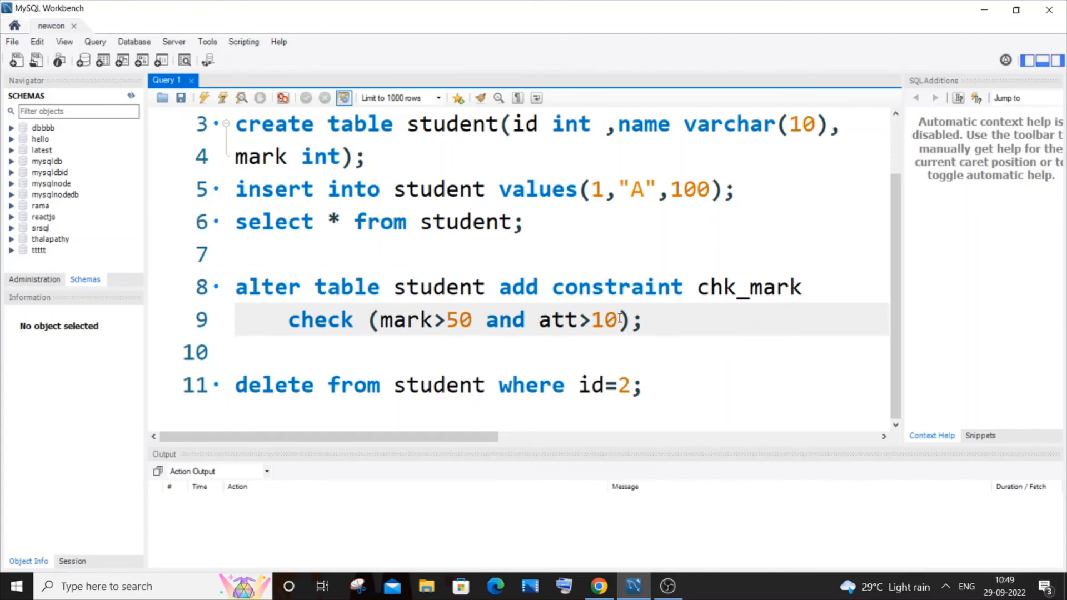
drag(485, 320, 617, 320)
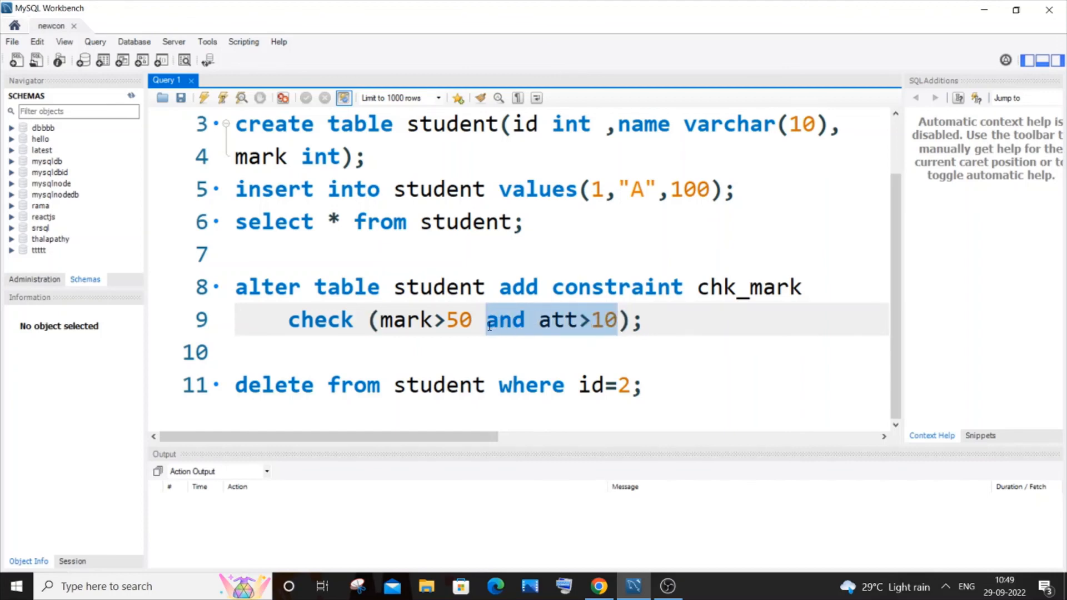
key(Delete)
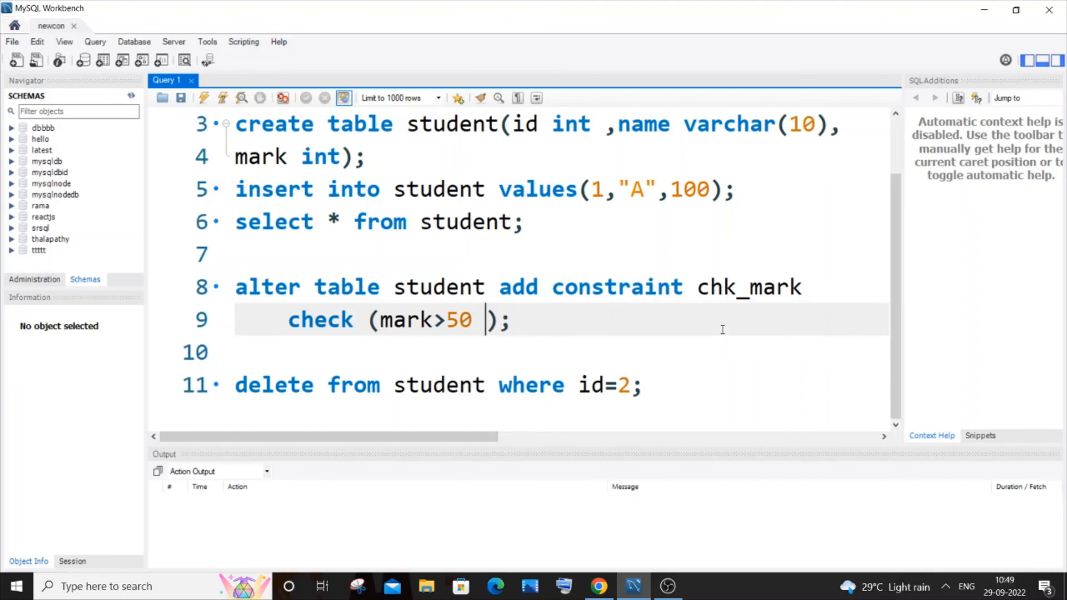
key(Backspace)
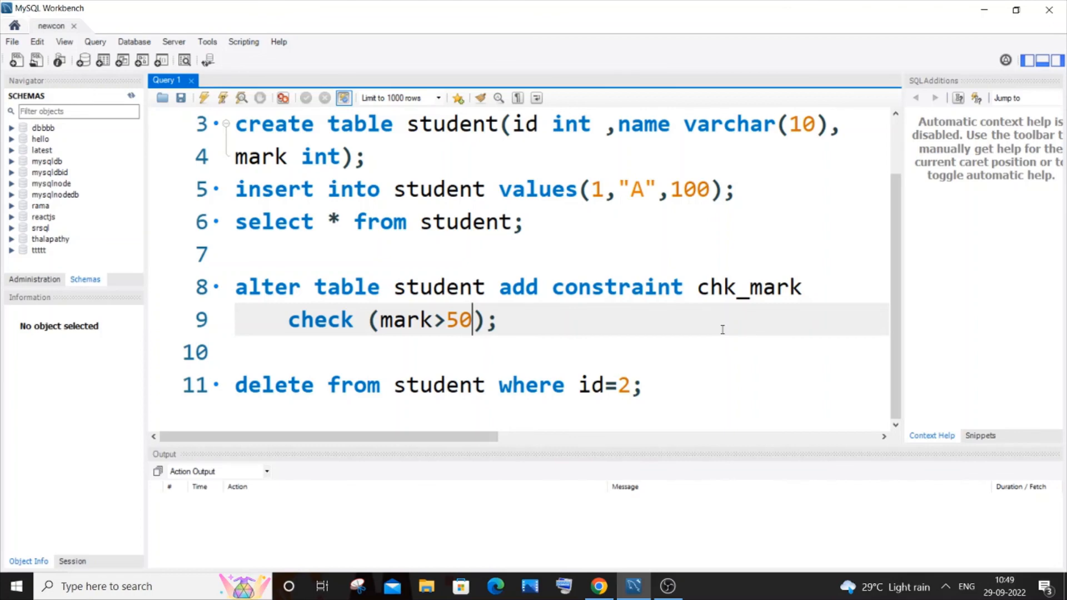
mouse_move(650, 541)
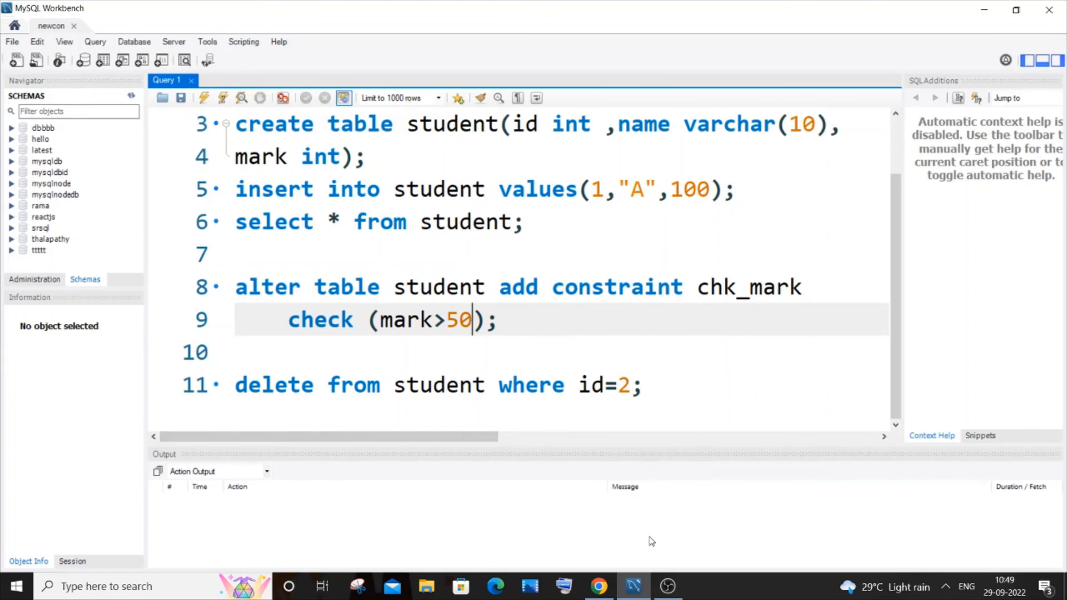